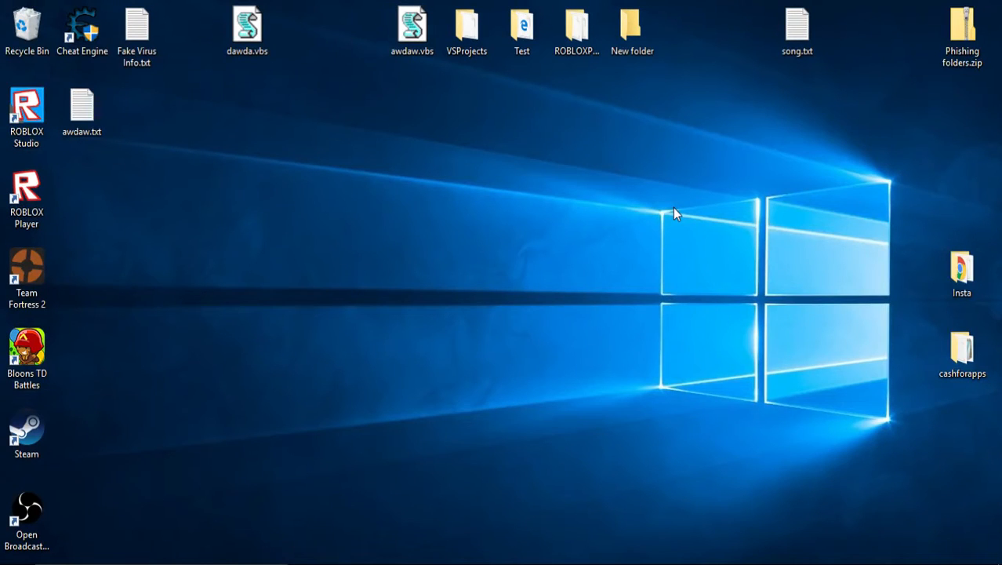
{"action": "mouse_move", "coordinate": [574, 223]}
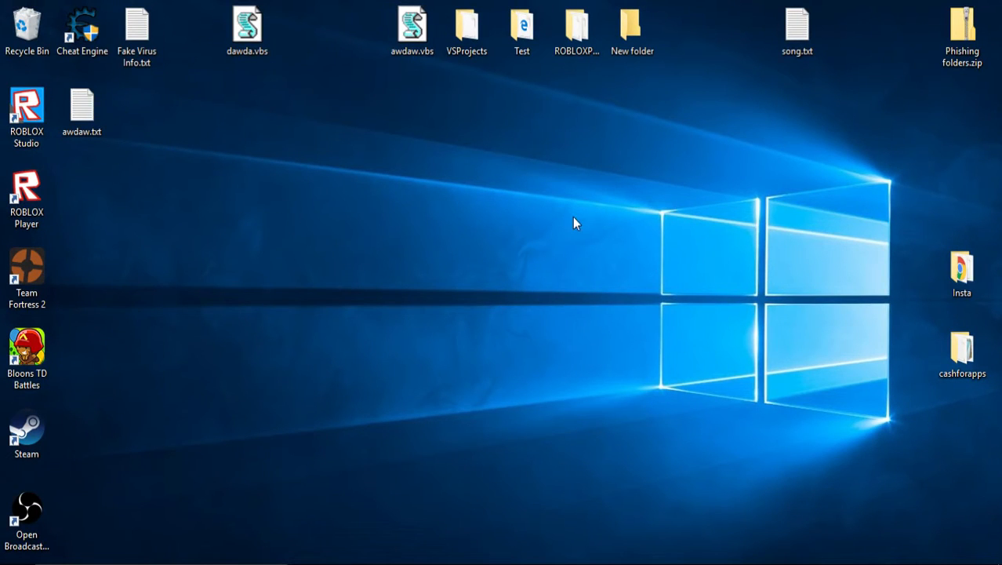
{"action": "mouse_move", "coordinate": [626, 265]}
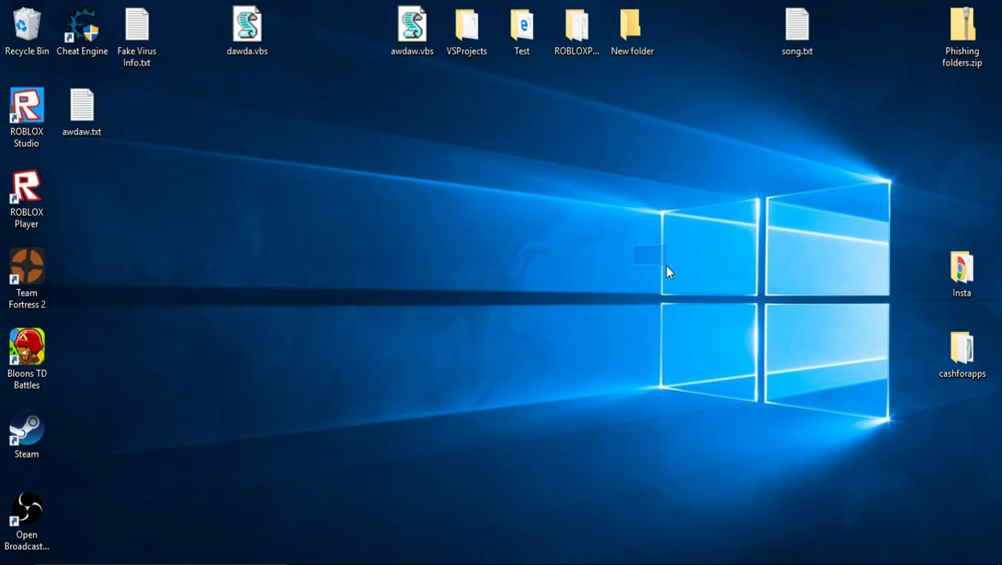
- Create a New folder from the desktop context menu and view its folder settings
{"action": "right_click", "coordinate": [651, 259]}
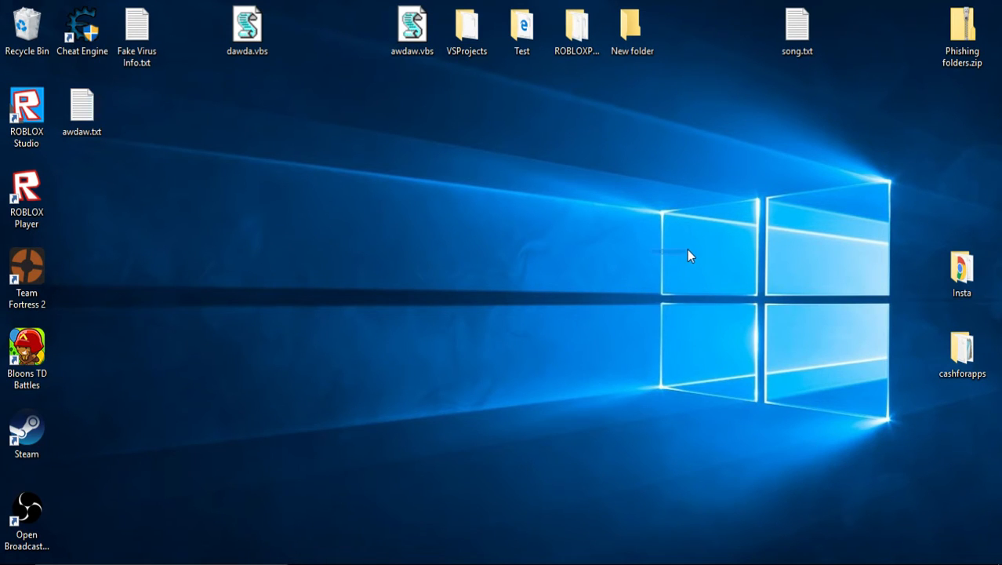
{"action": "mouse_move", "coordinate": [539, 267]}
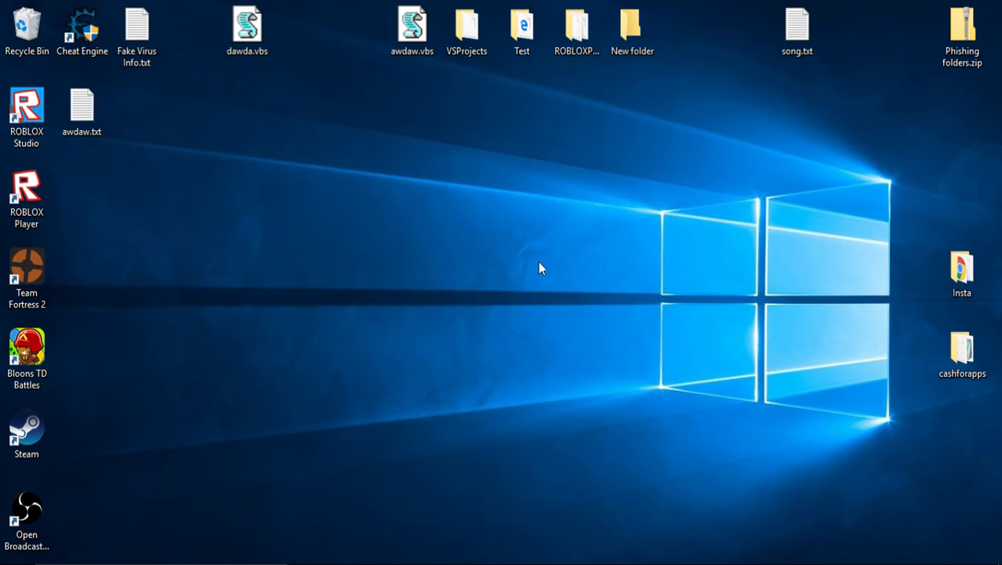
{"action": "right_click", "coordinate": [597, 394]}
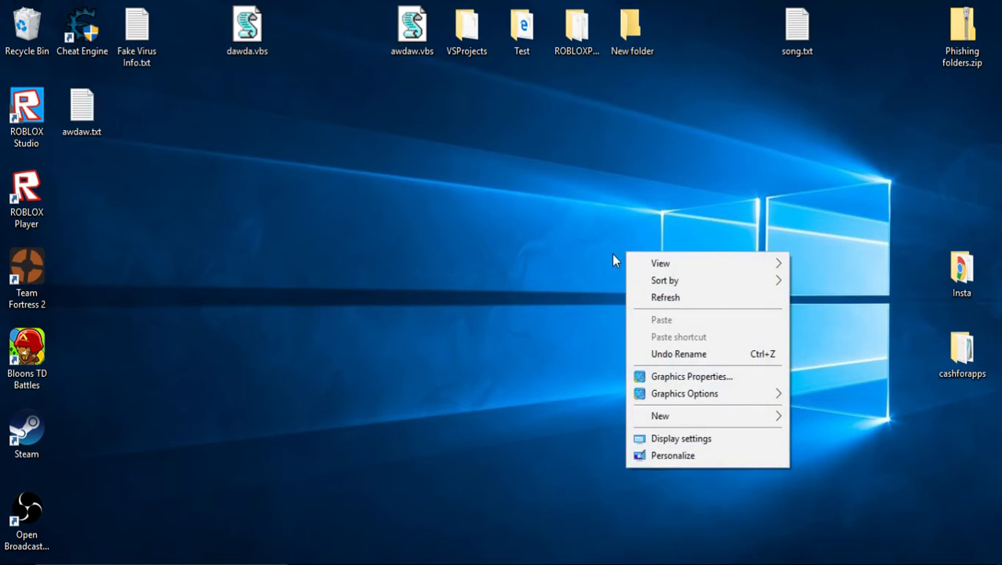
{"action": "left_click", "coordinate": [660, 415]}
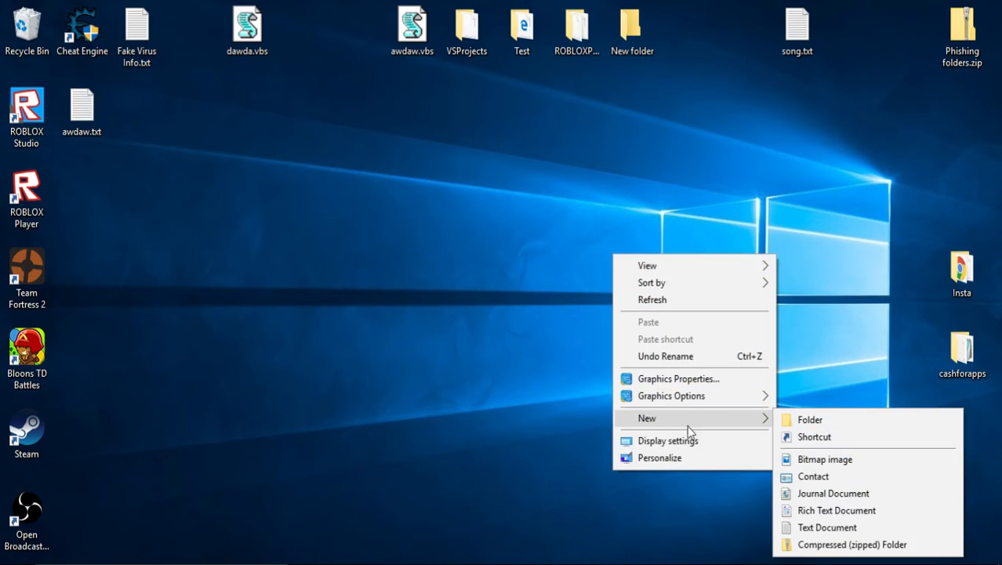
{"action": "mouse_move", "coordinate": [827, 527]}
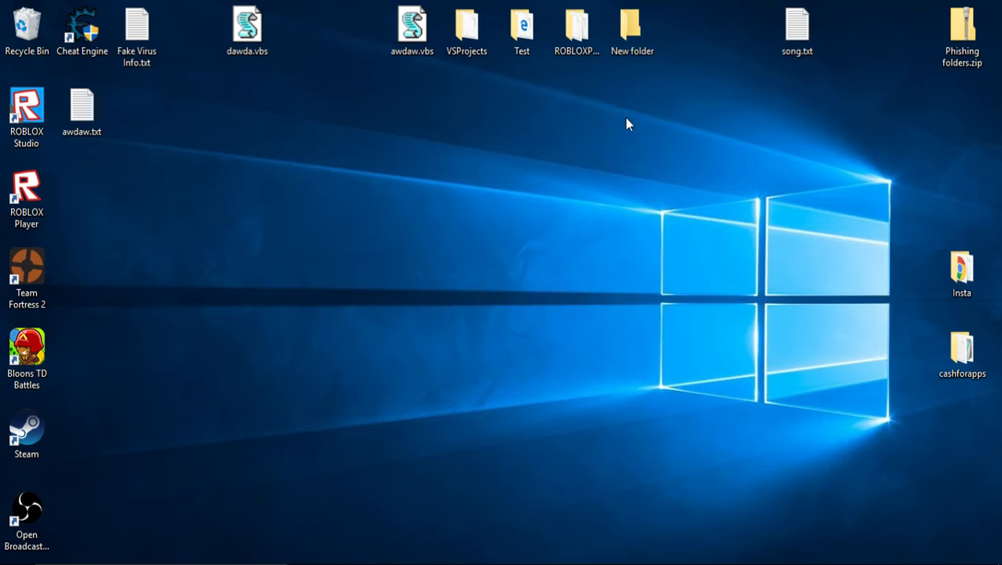
{"action": "double_click", "coordinate": [632, 30]}
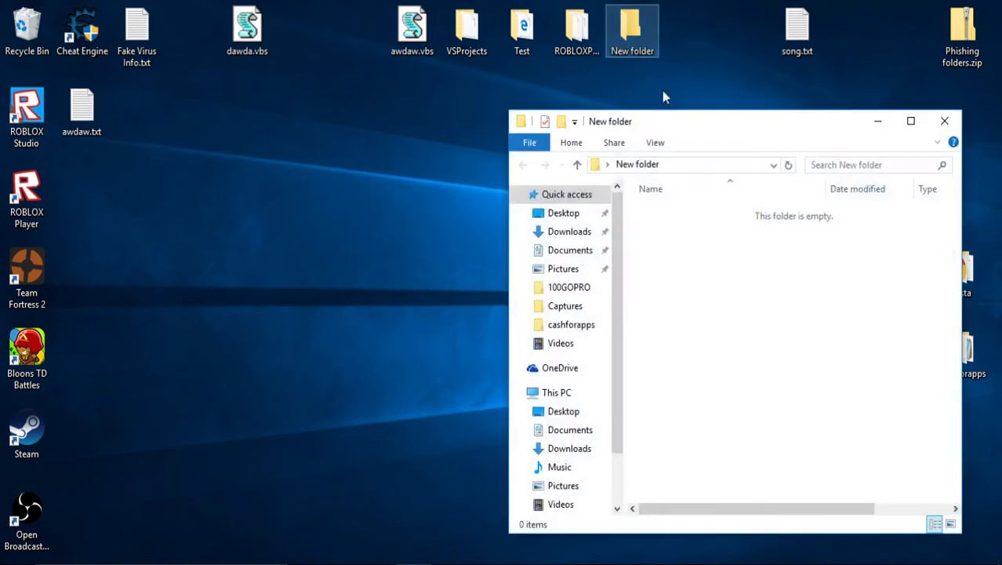
{"action": "left_click", "coordinate": [656, 141]}
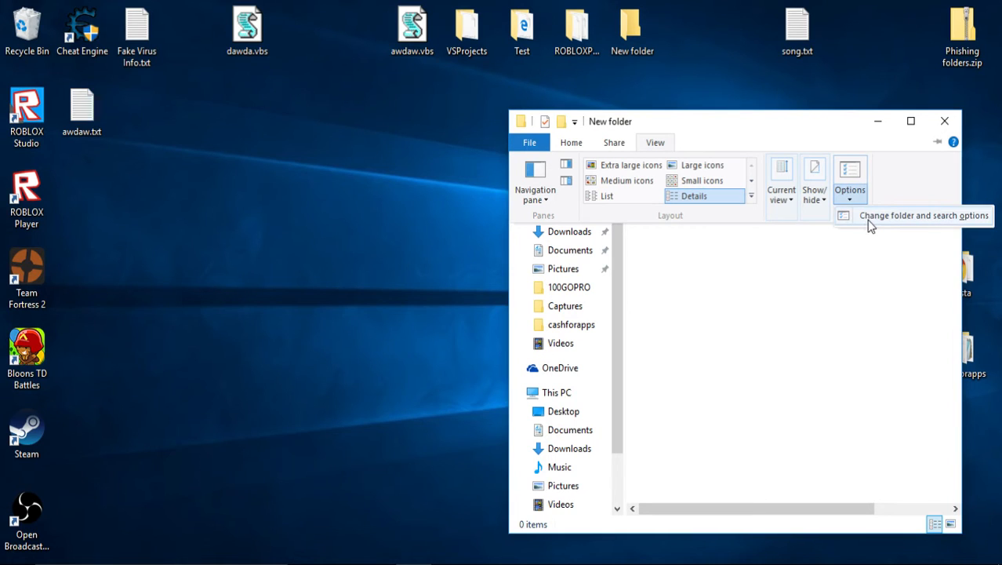
{"action": "mouse_move", "coordinate": [879, 216]}
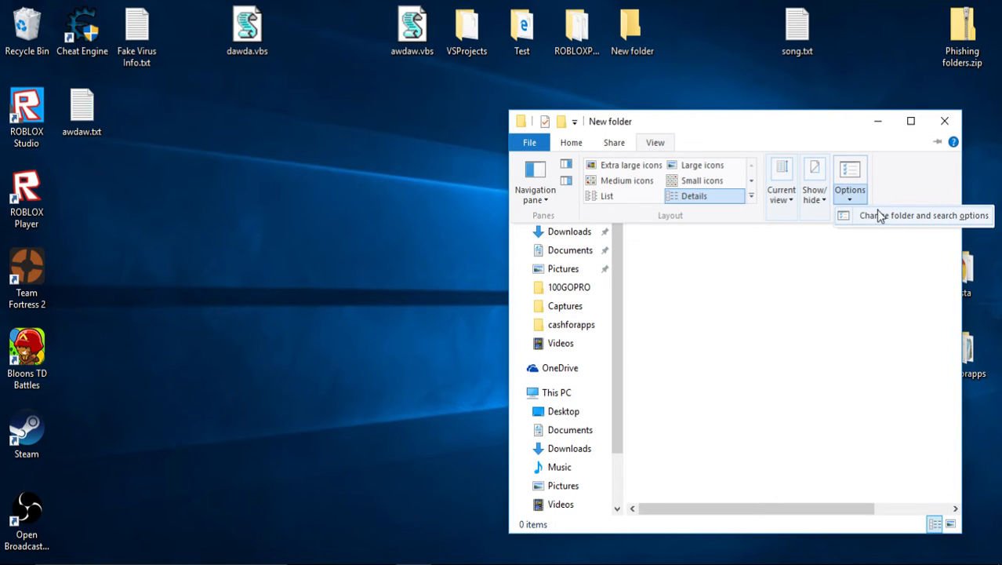
{"action": "mouse_move", "coordinate": [893, 205]}
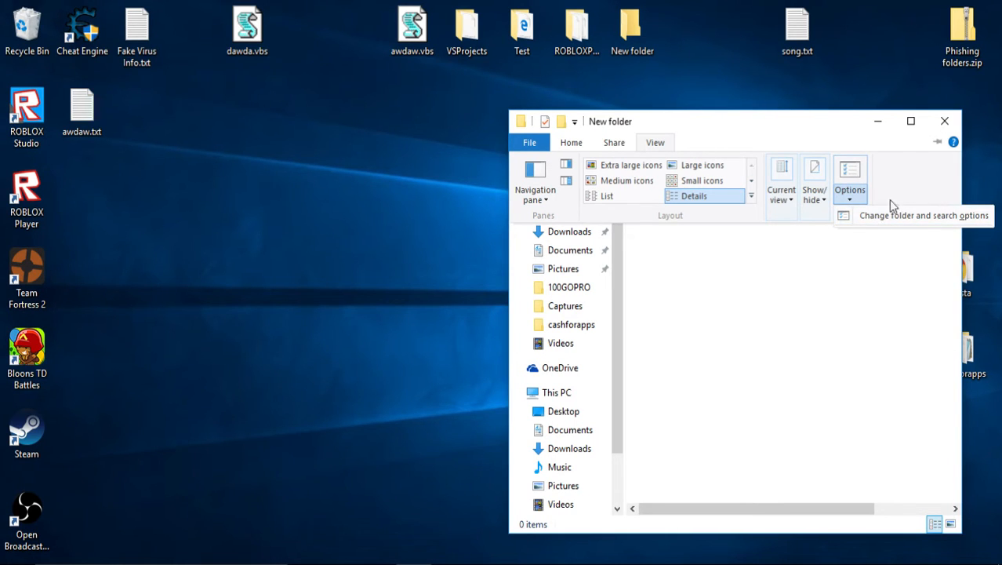
{"action": "mouse_move", "coordinate": [900, 219]}
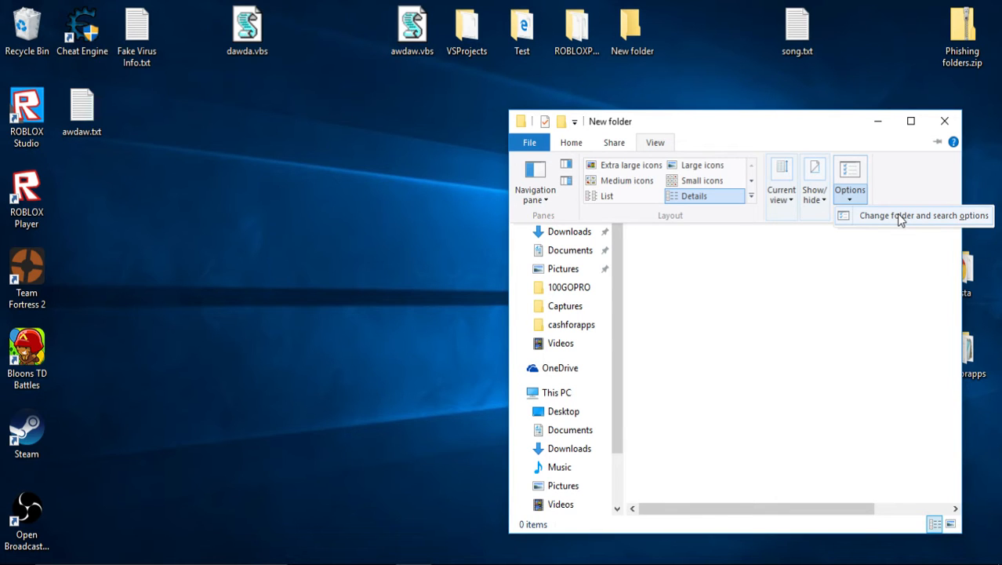
{"action": "mouse_move", "coordinate": [879, 223]}
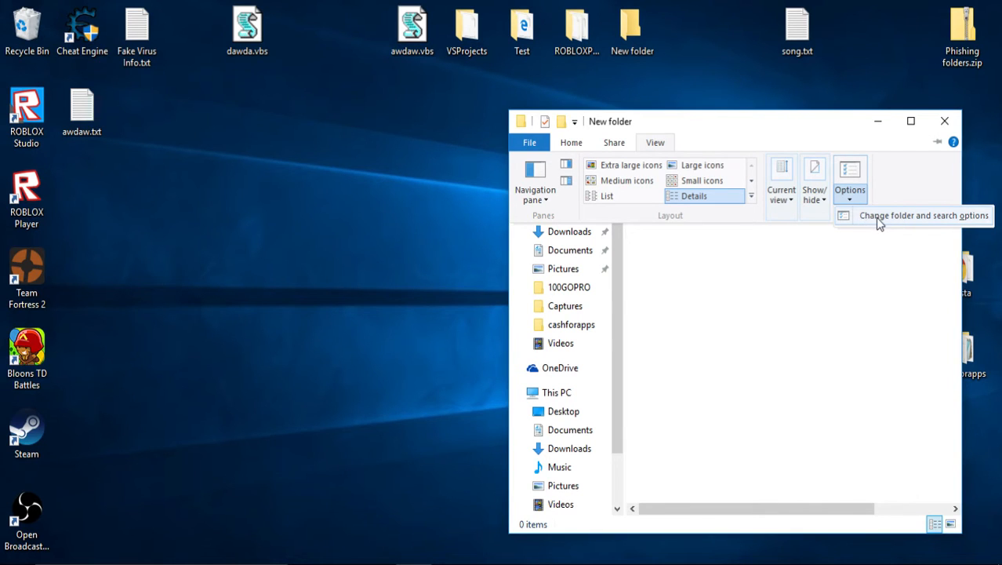
{"action": "mouse_move", "coordinate": [906, 225]}
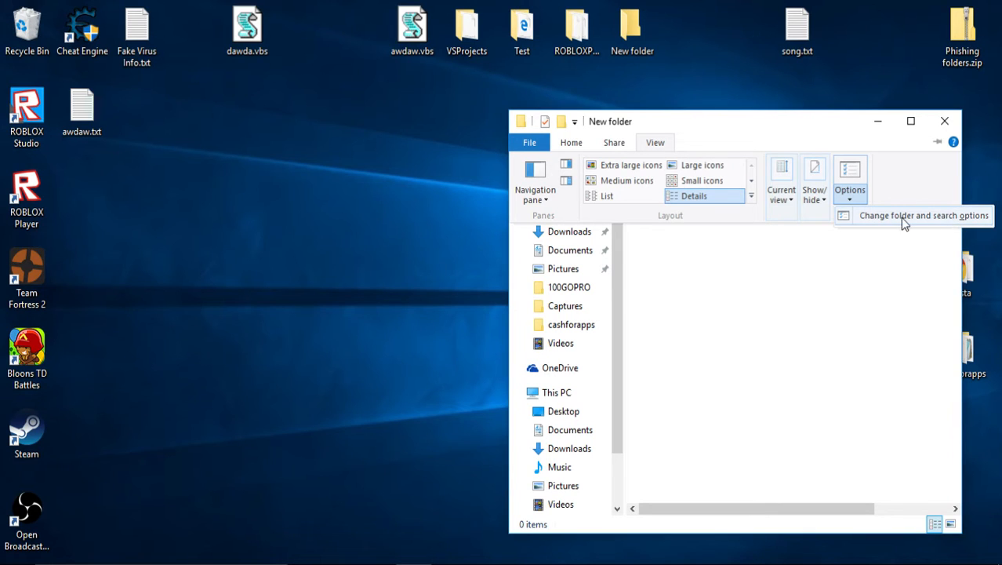
- In Folder Options' View settings, stop hiding extensions for known file types
{"action": "left_click", "coordinate": [923, 215]}
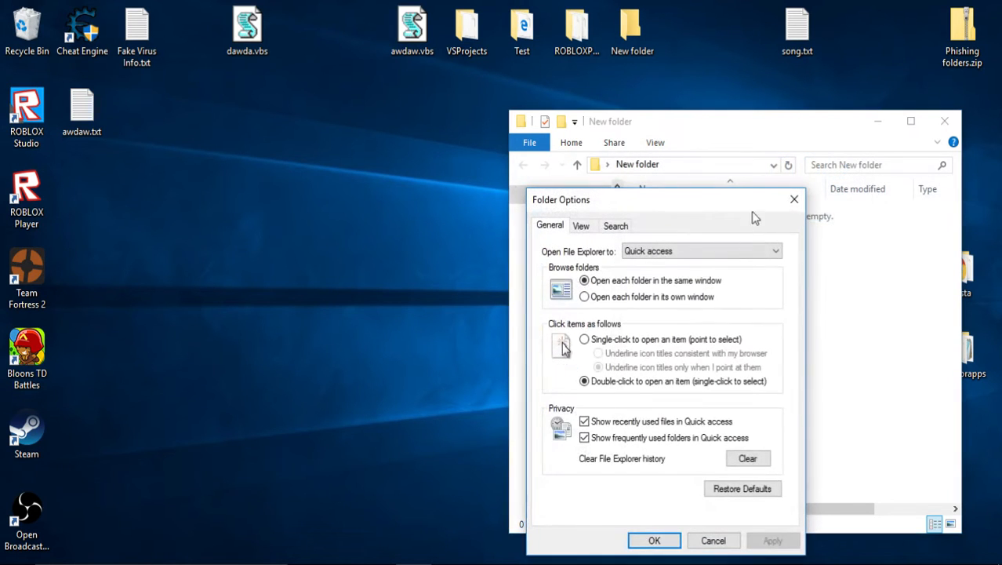
{"action": "left_click", "coordinate": [581, 226]}
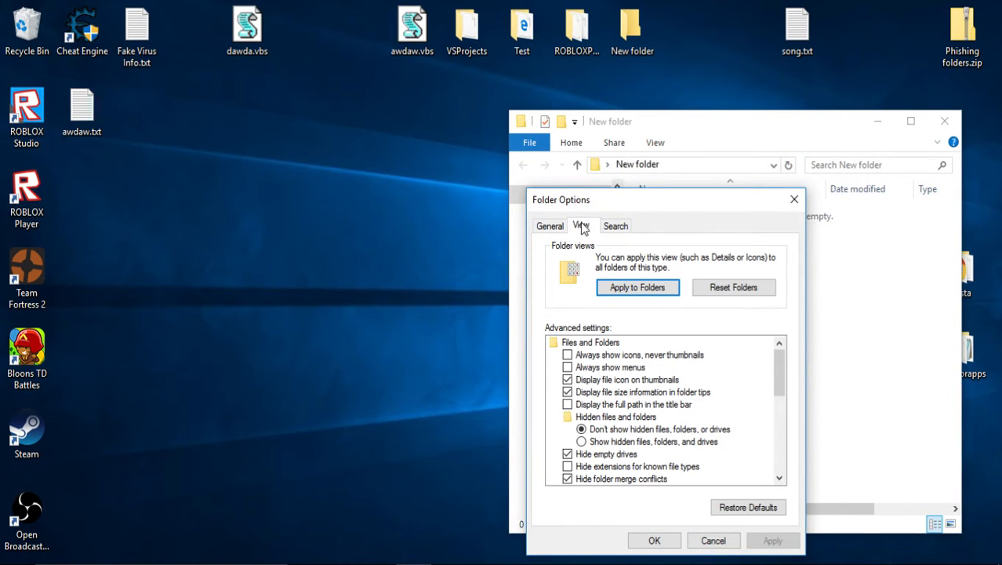
{"action": "left_click", "coordinate": [568, 466]}
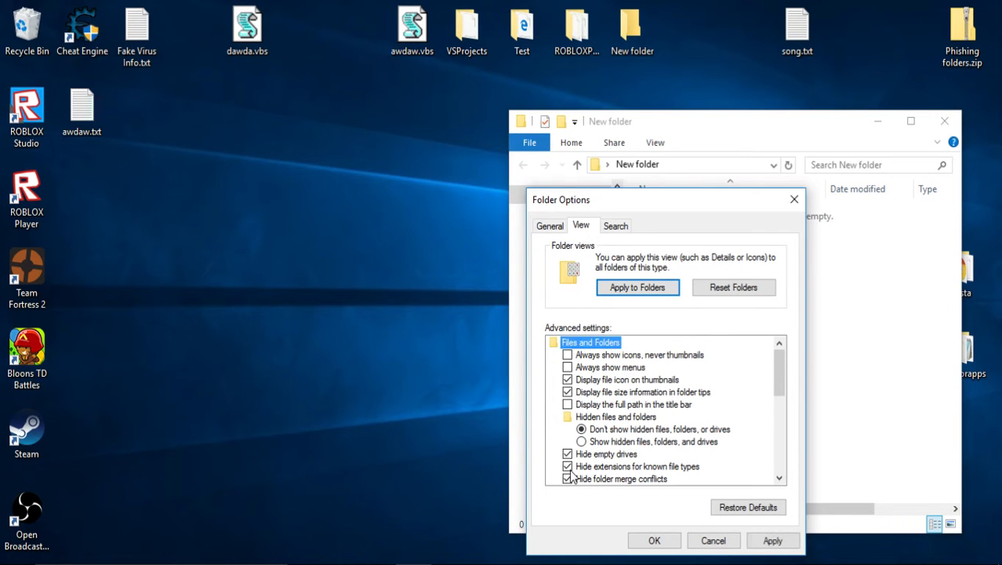
{"action": "left_click", "coordinate": [568, 466]}
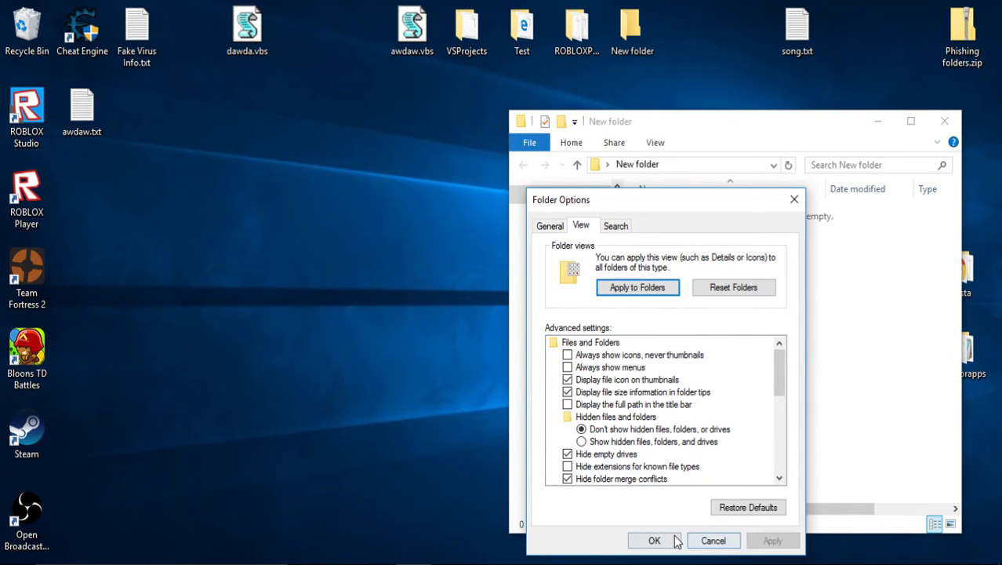
{"action": "right_click", "coordinate": [651, 269]}
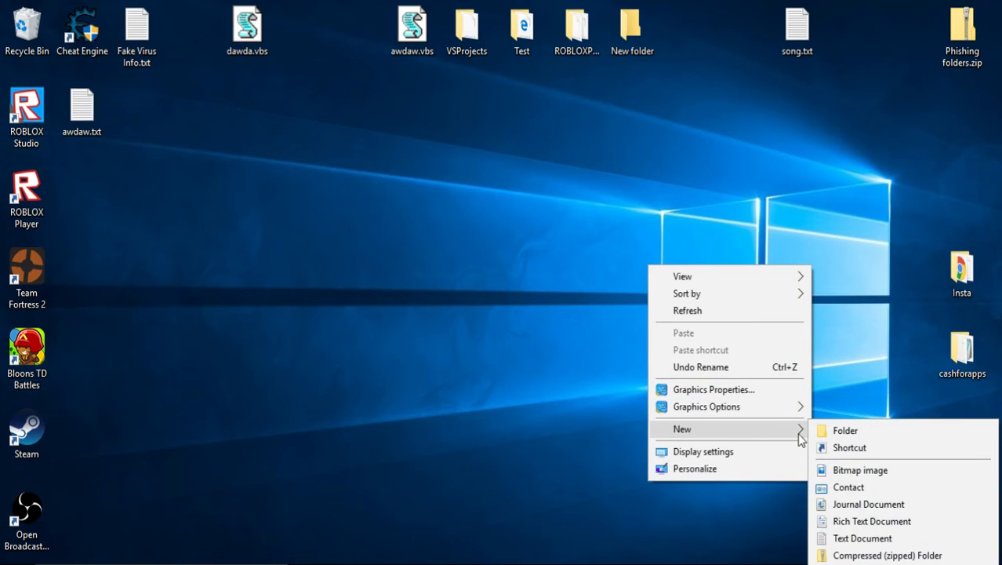
{"action": "mouse_move", "coordinate": [863, 538]}
{"action": "type", "text": "dwadwa.txt"}
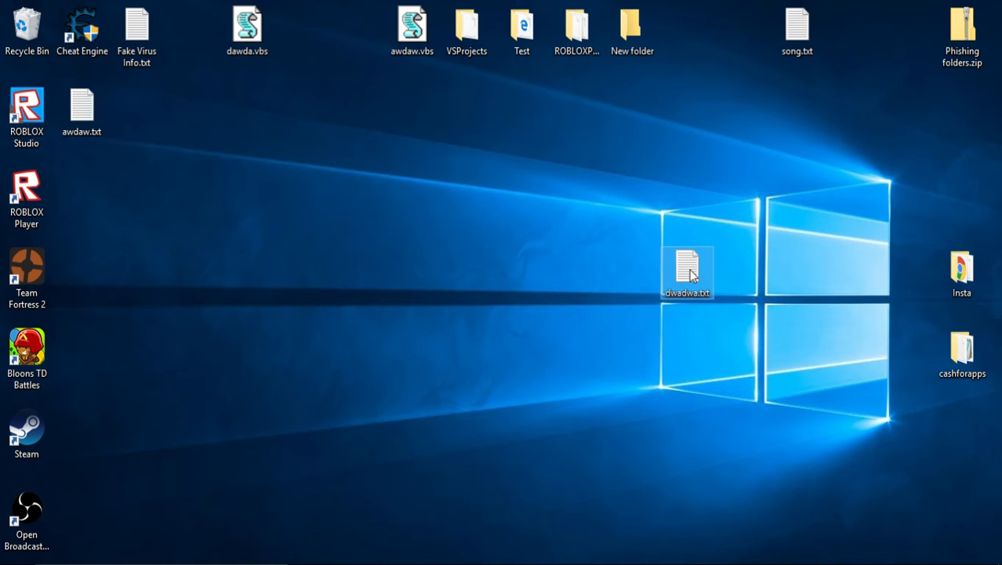
- Create the text file dwadwa.txt on the desktop and copy it via its context menu
{"action": "double_click", "coordinate": [248, 28]}
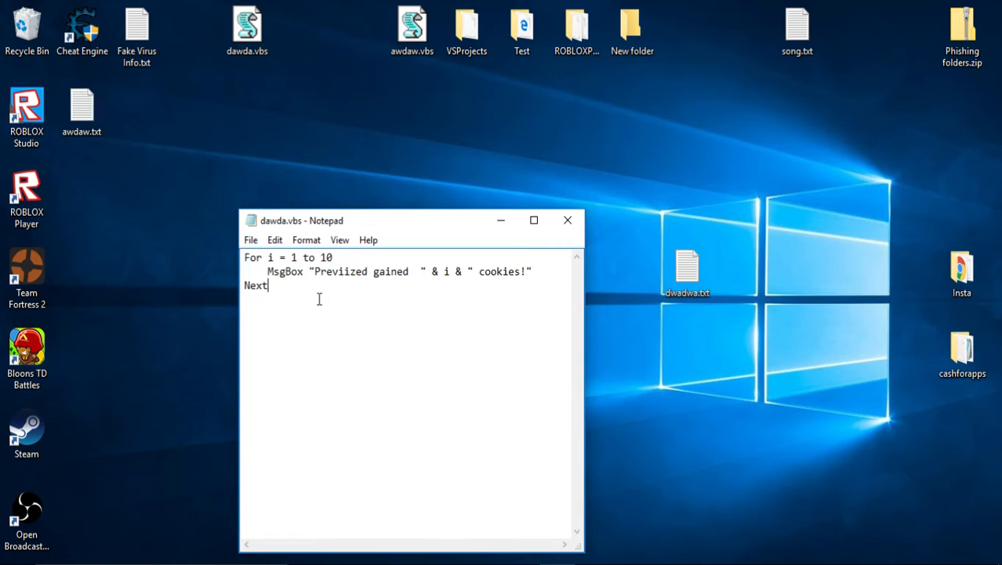
{"action": "left_click", "coordinate": [568, 220]}
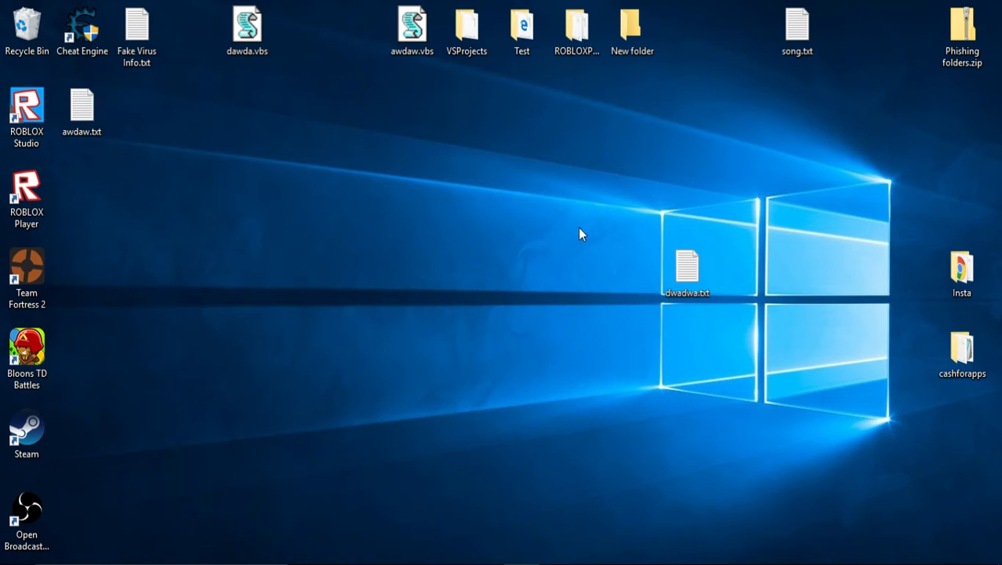
{"action": "right_click", "coordinate": [687, 270]}
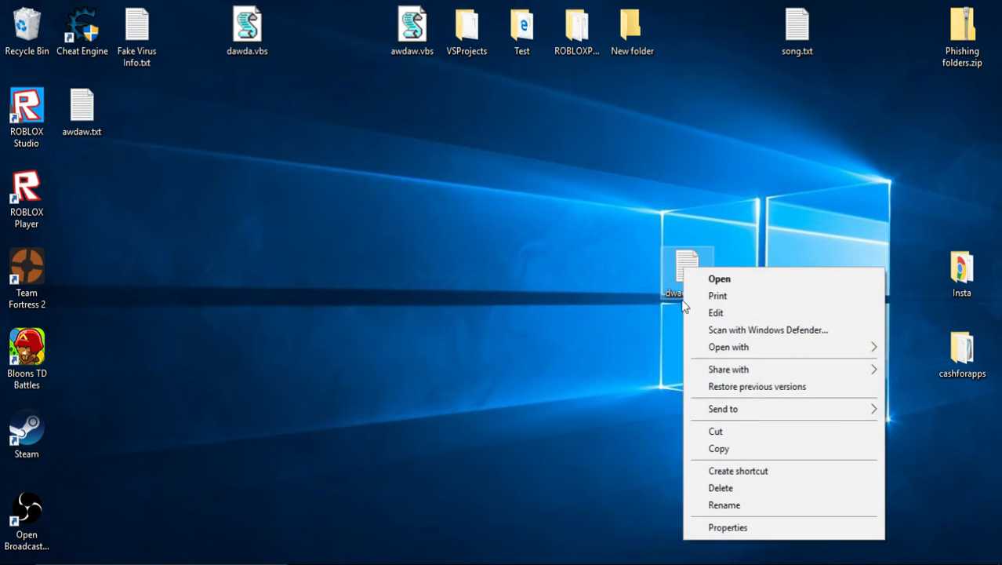
{"action": "left_click", "coordinate": [662, 400]}
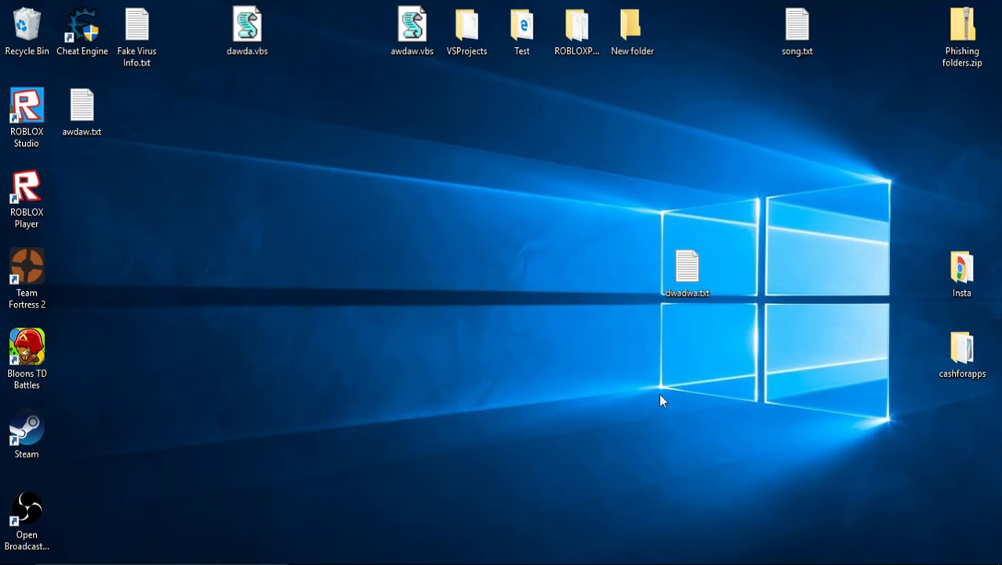
{"action": "right_click", "coordinate": [687, 267]}
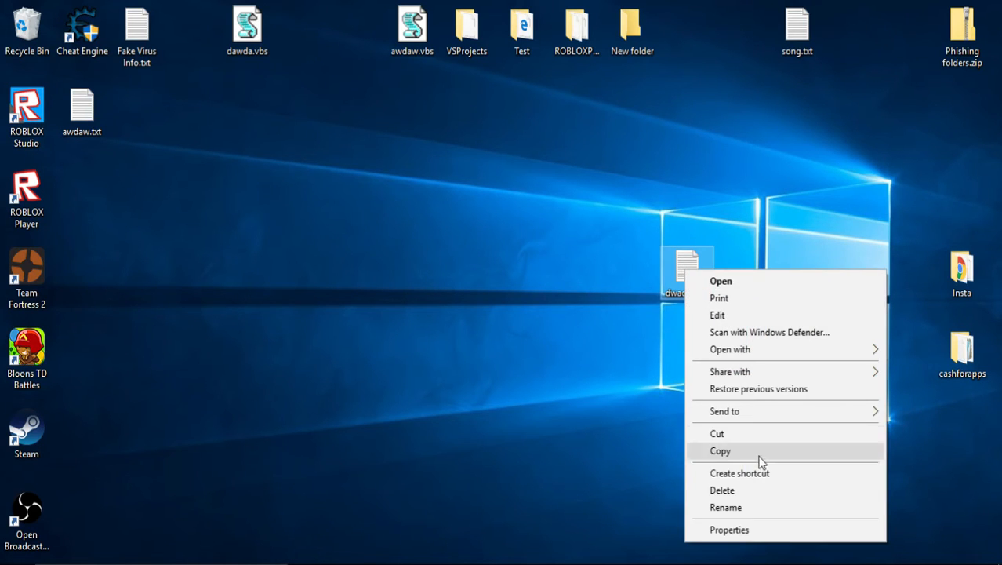
{"action": "left_click", "coordinate": [724, 507]}
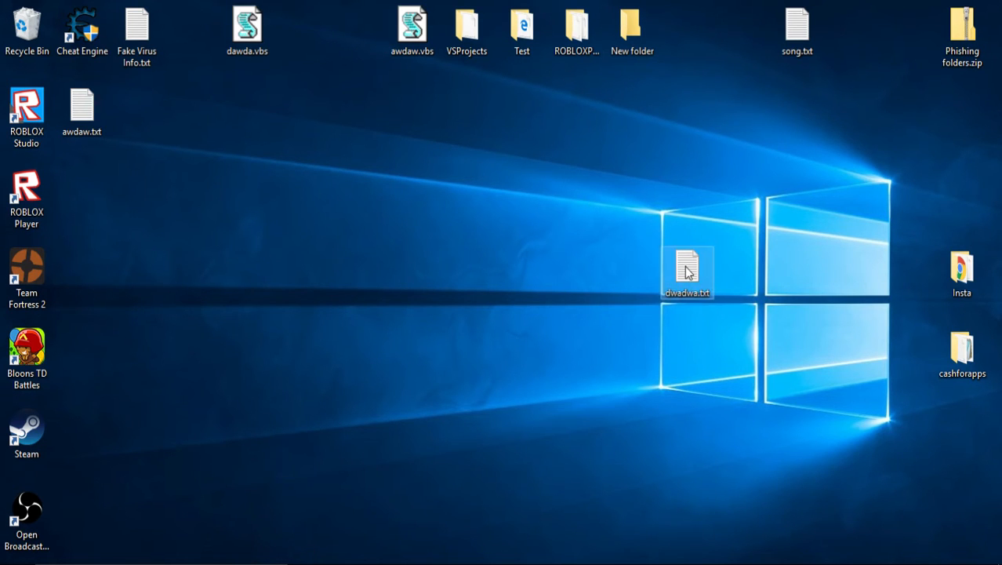
- In dwadwa.txt write the loop skeleton 'For i = 1 To 10' and 'Next'
{"action": "double_click", "coordinate": [686, 270]}
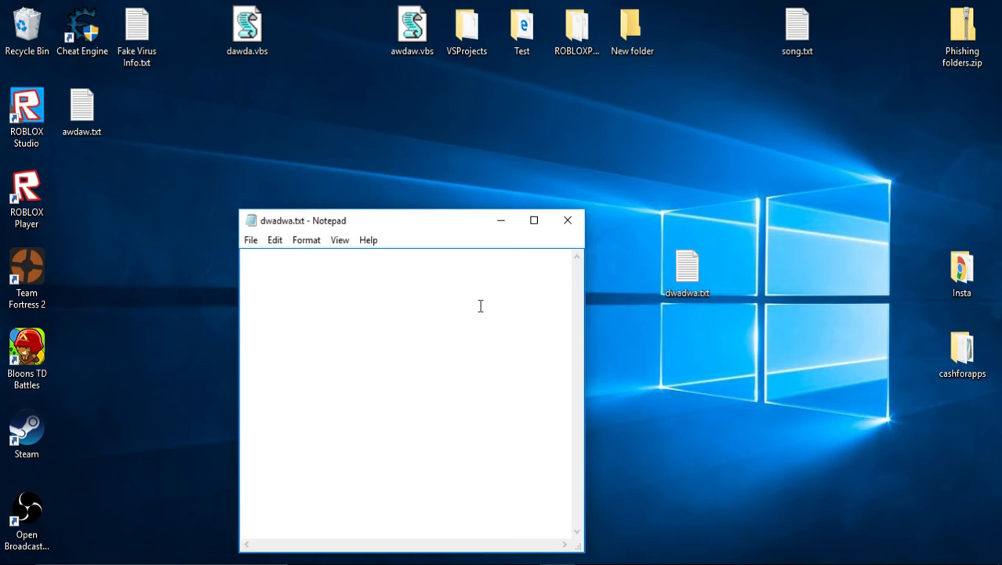
{"action": "type", "text": "For"}
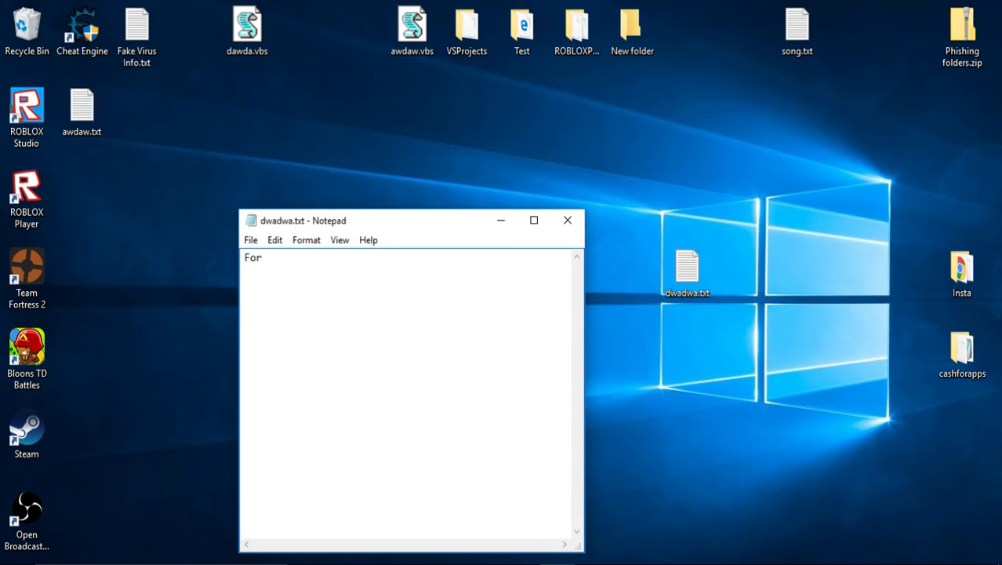
{"action": "type", "text": "i ="}
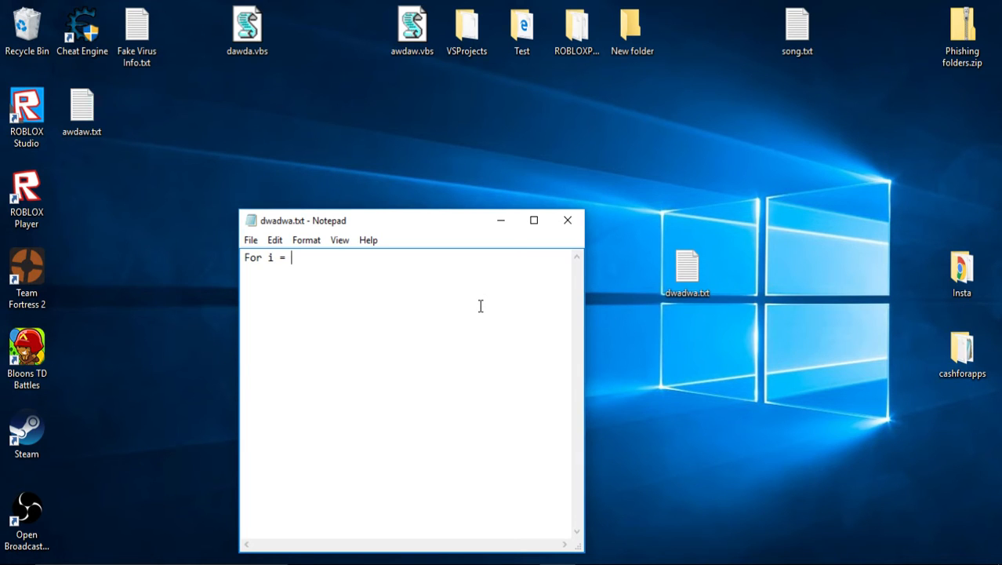
{"action": "type", "text": "1"}
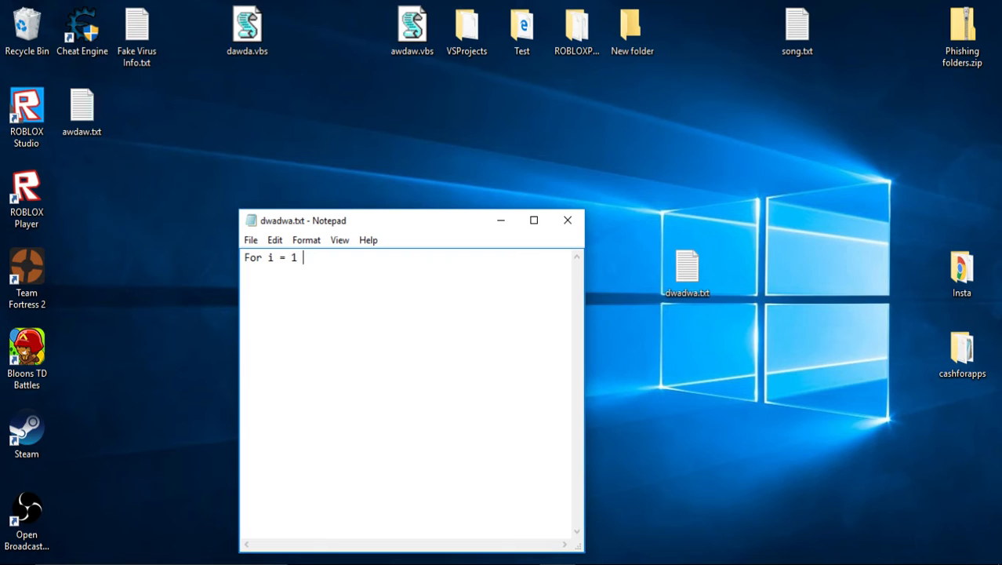
{"action": "type", "text": "To 1"}
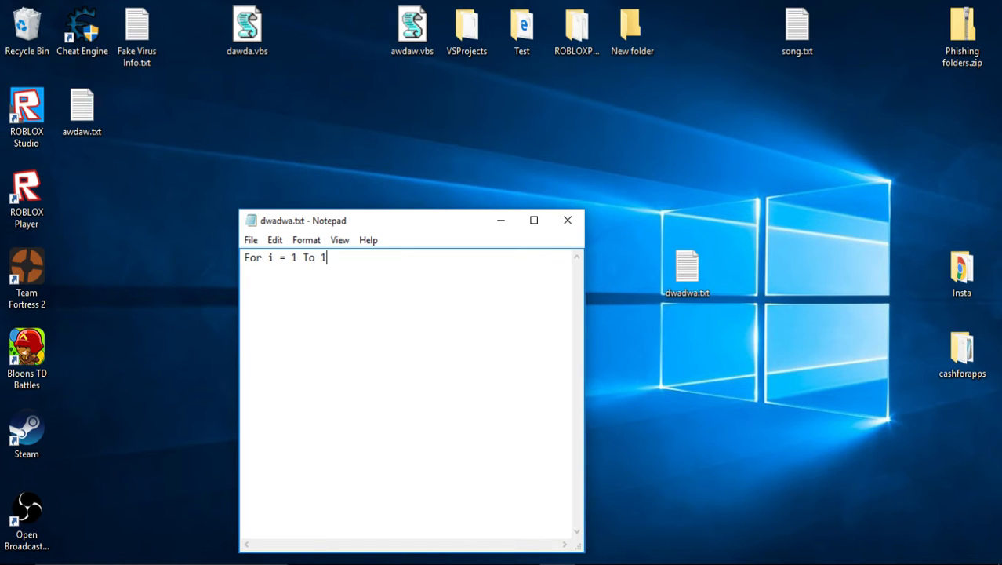
{"action": "type", "text": "0"}
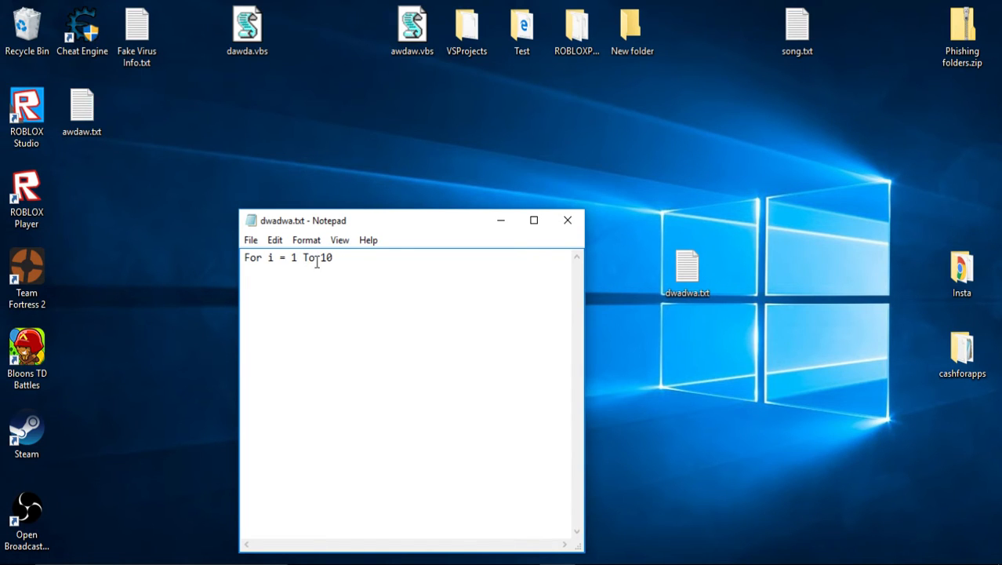
{"action": "double_click", "coordinate": [324, 257]}
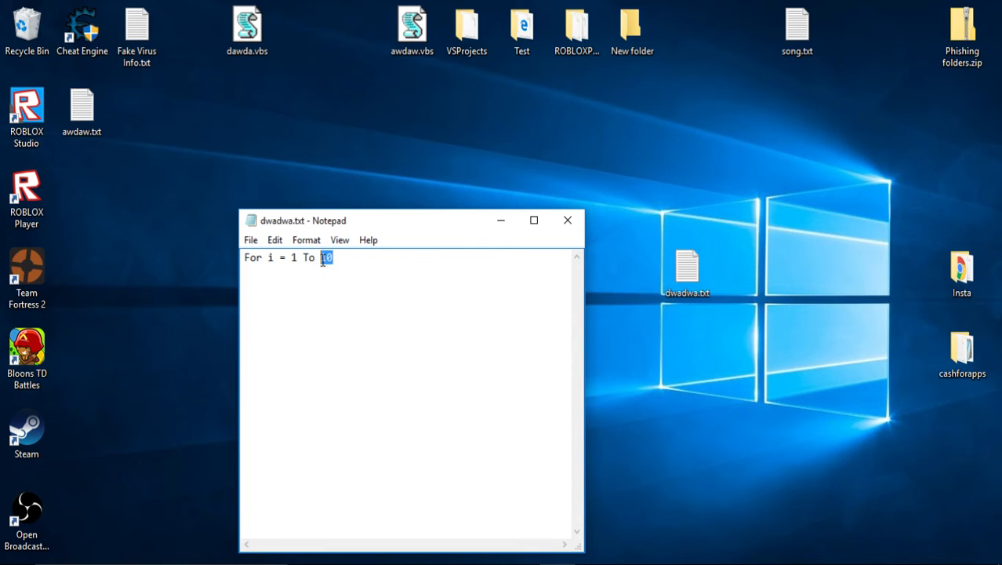
{"action": "left_click", "coordinate": [328, 257]}
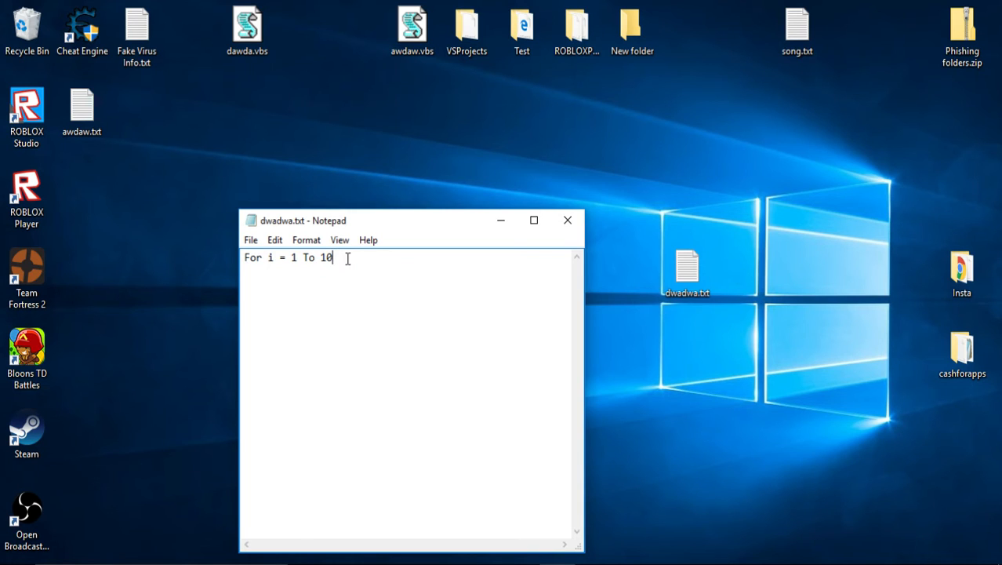
{"action": "key", "text": "Return"}
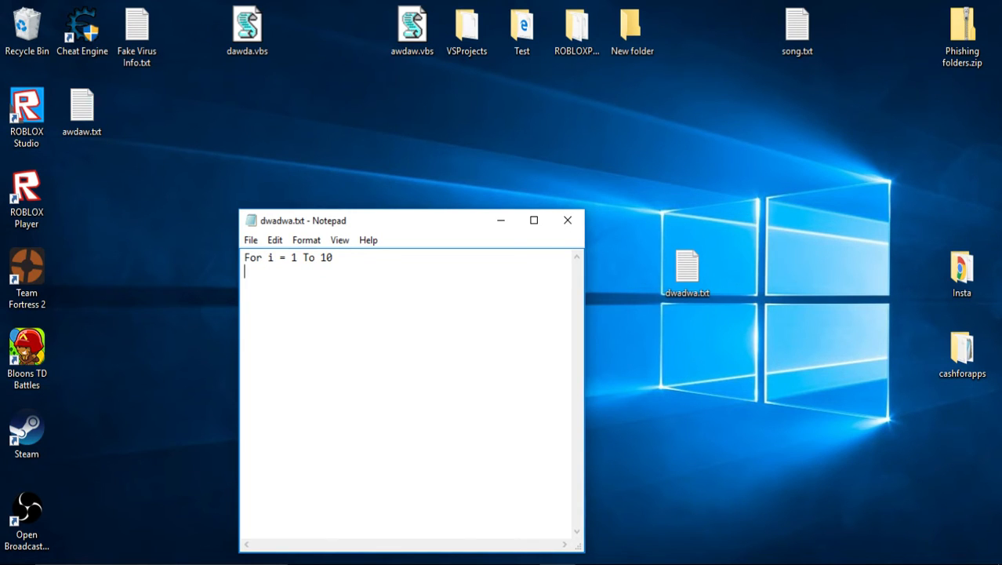
{"action": "double_click", "coordinate": [323, 257]}
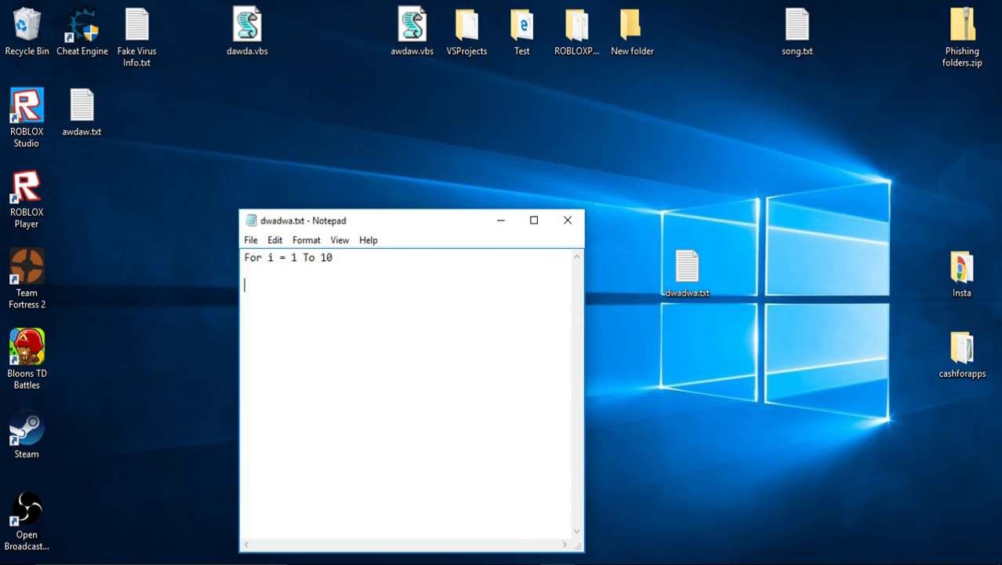
{"action": "type", "text": "Next"}
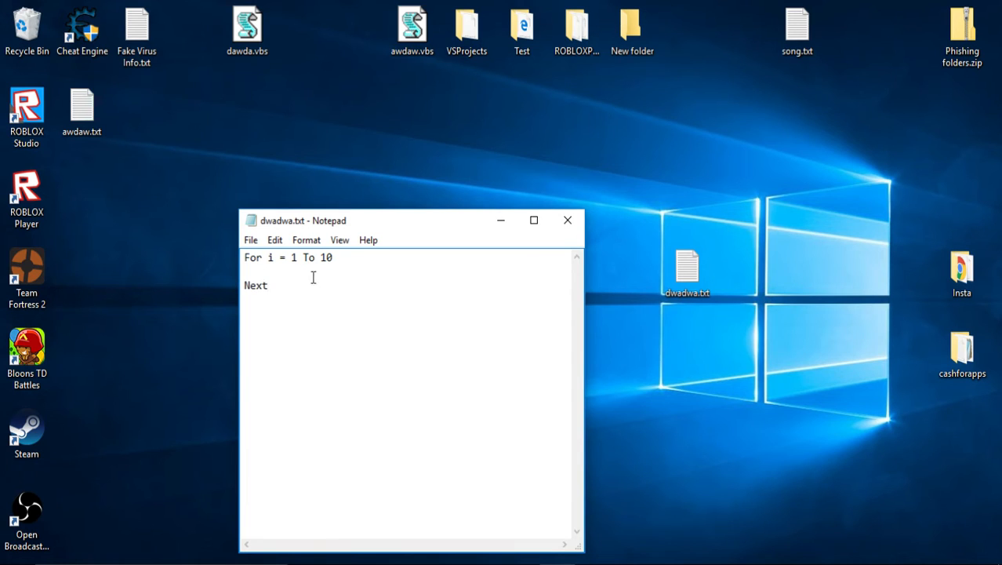
{"action": "key", "text": "ctrl+a"}
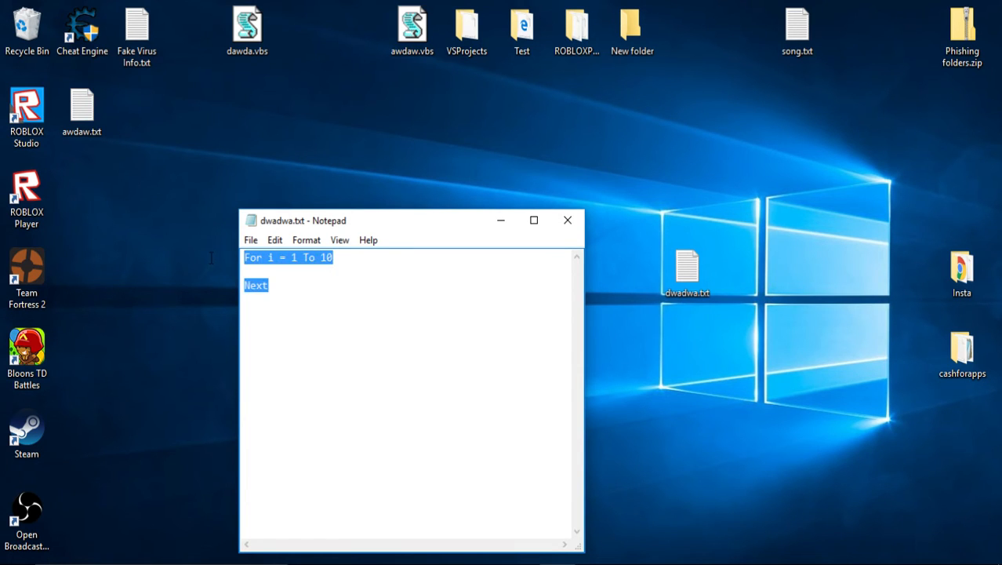
{"action": "left_click", "coordinate": [280, 269]}
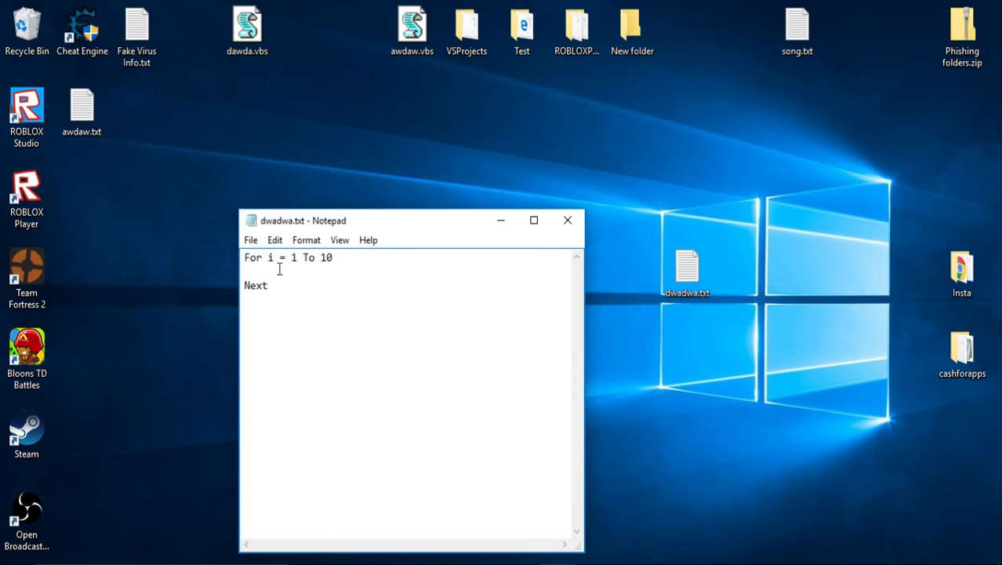
{"action": "mouse_move", "coordinate": [295, 285]}
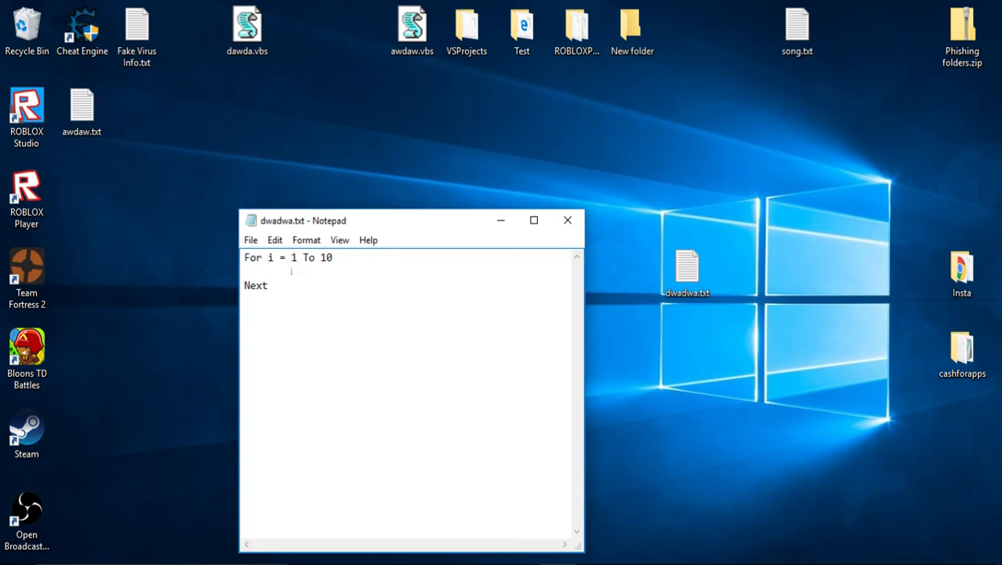
- Add the loop body MsgBox "You have: " & i inside the For loop
{"action": "type", "text": "MsgBox"}
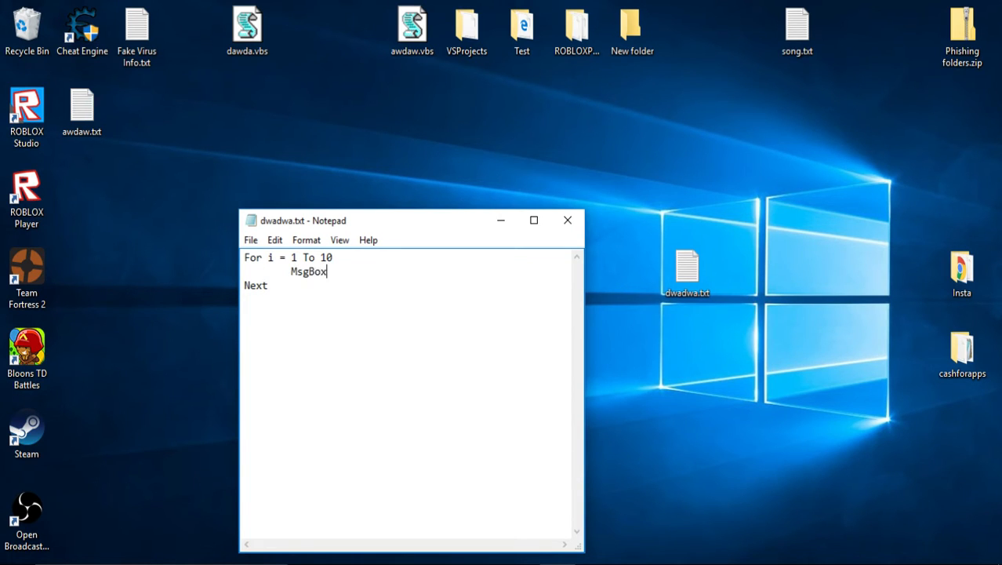
{"action": "type", "text": "="}
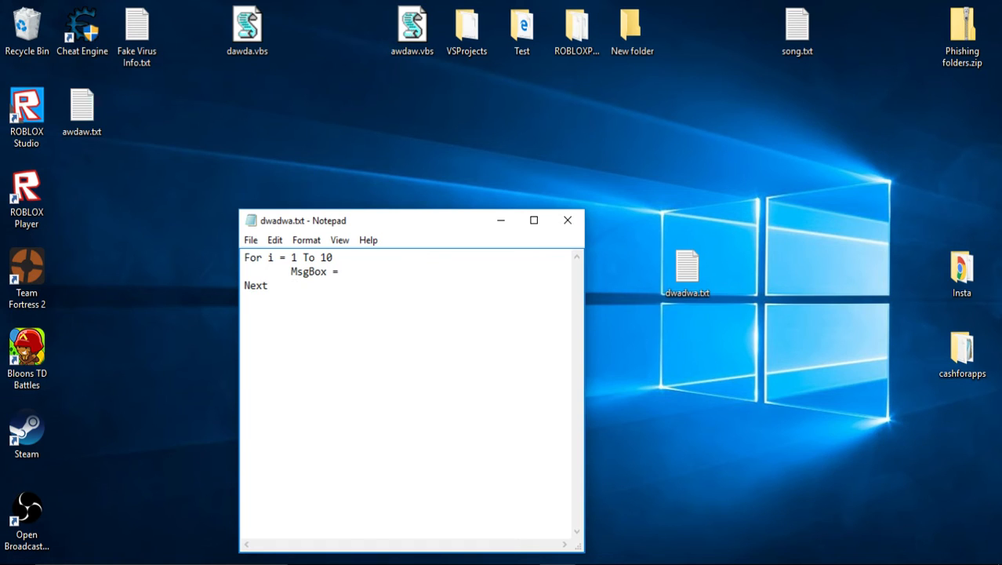
{"action": "key", "text": "Backspace"}
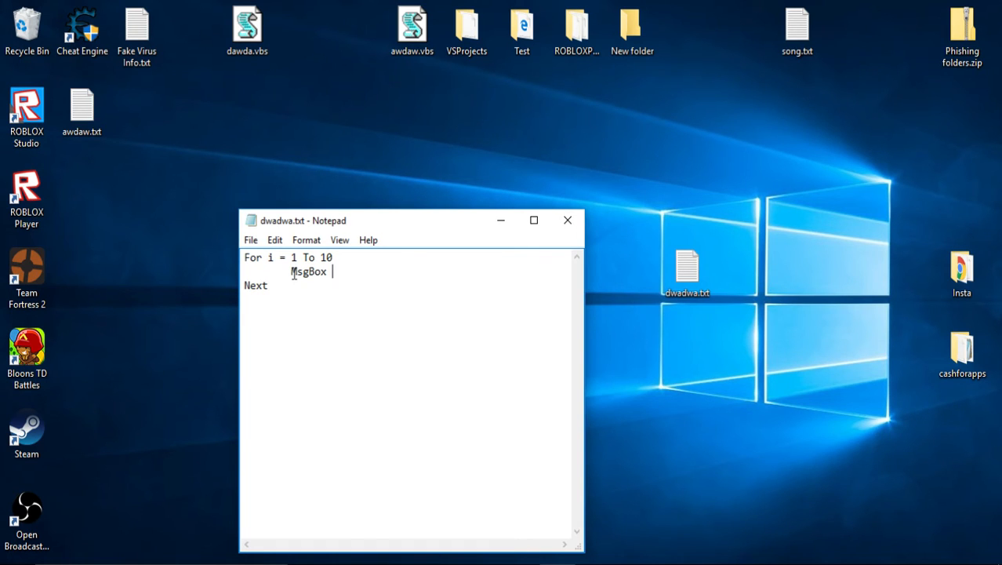
{"action": "type", "text": "(\""}
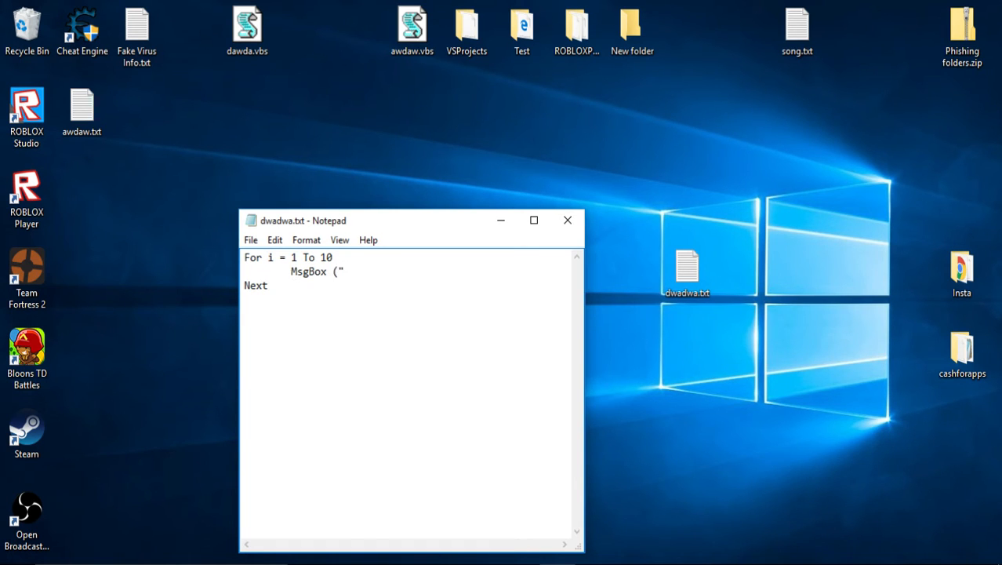
{"action": "key", "text": "Backspace"}
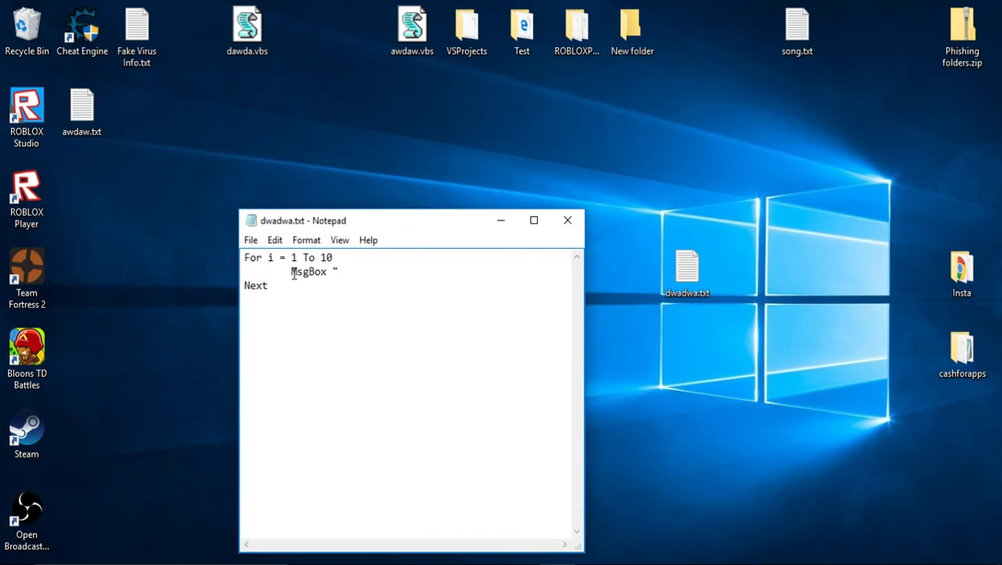
{"action": "type", "text": "You have"}
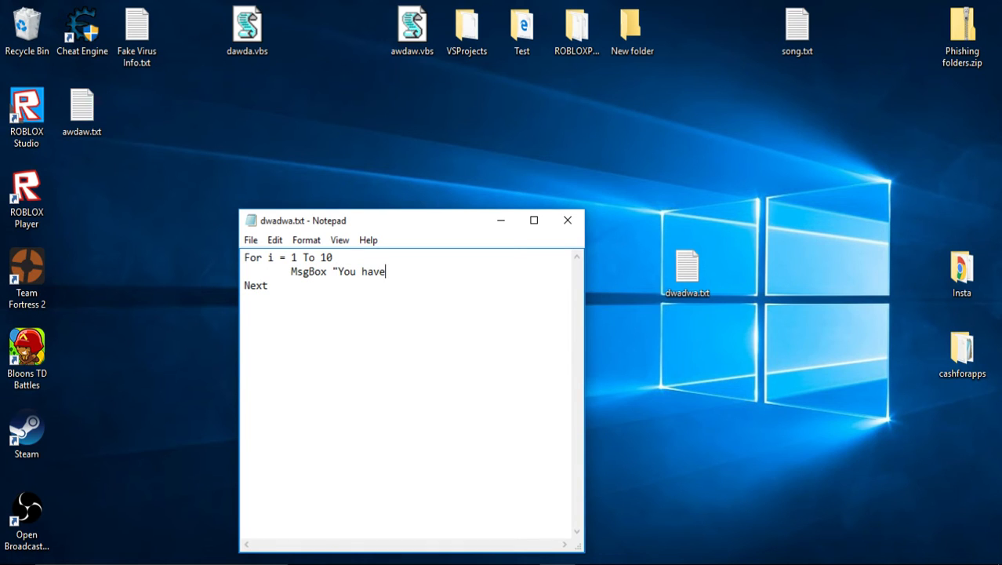
{"action": "type", "text": ":"}
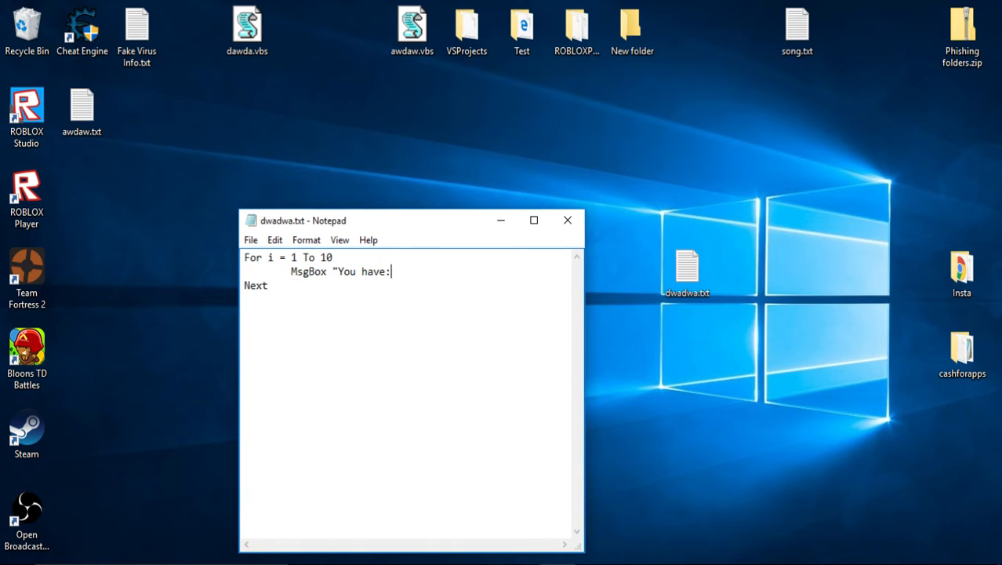
{"action": "type", "text": "\""}
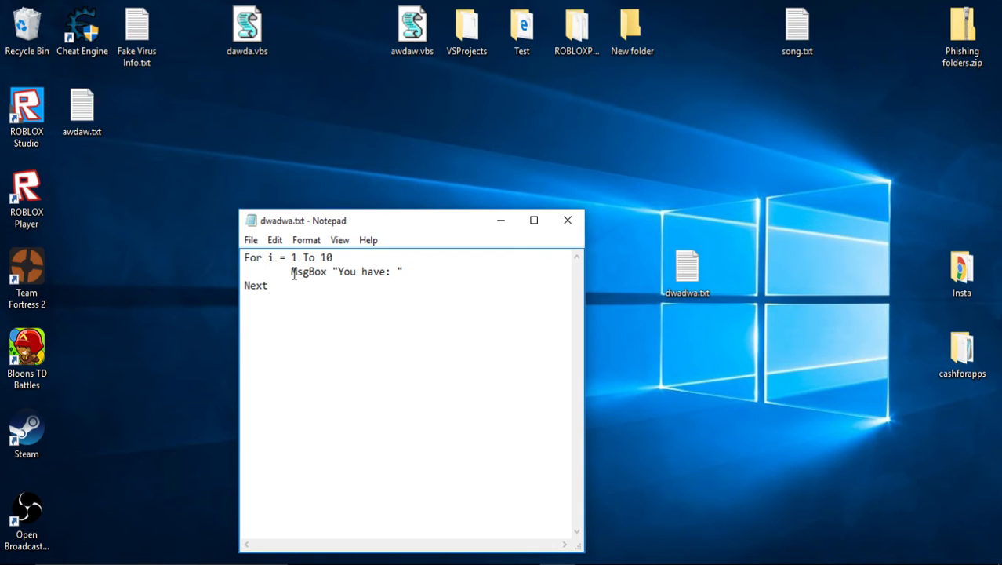
{"action": "type", "text": "&"}
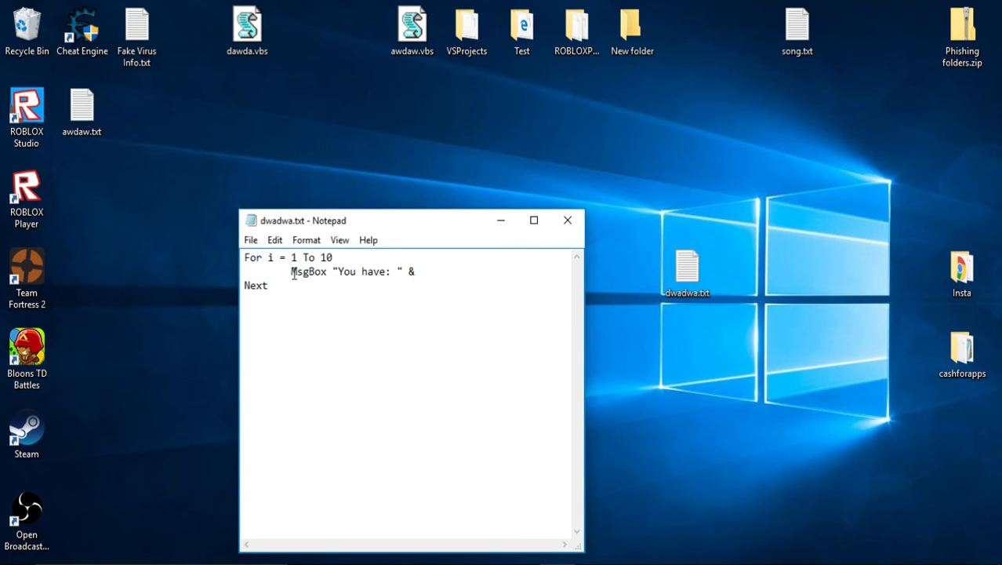
{"action": "type", "text": "i"}
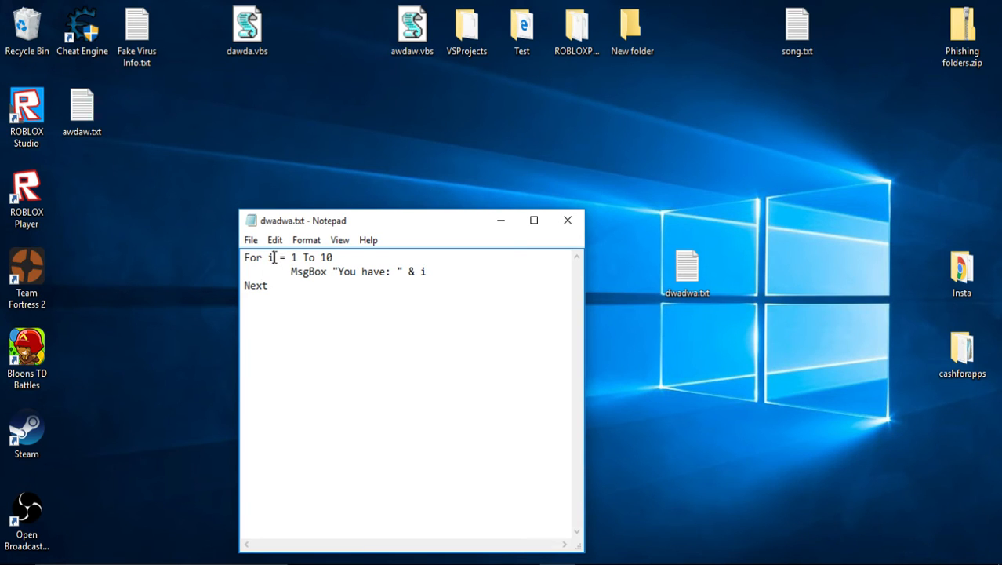
{"action": "left_click", "coordinate": [427, 270]}
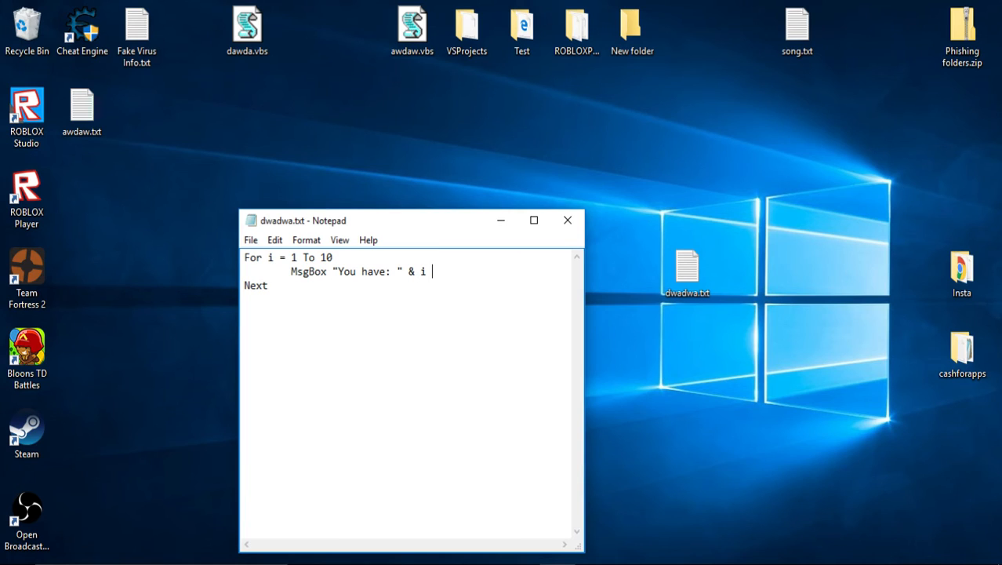
{"action": "mouse_move", "coordinate": [463, 280]}
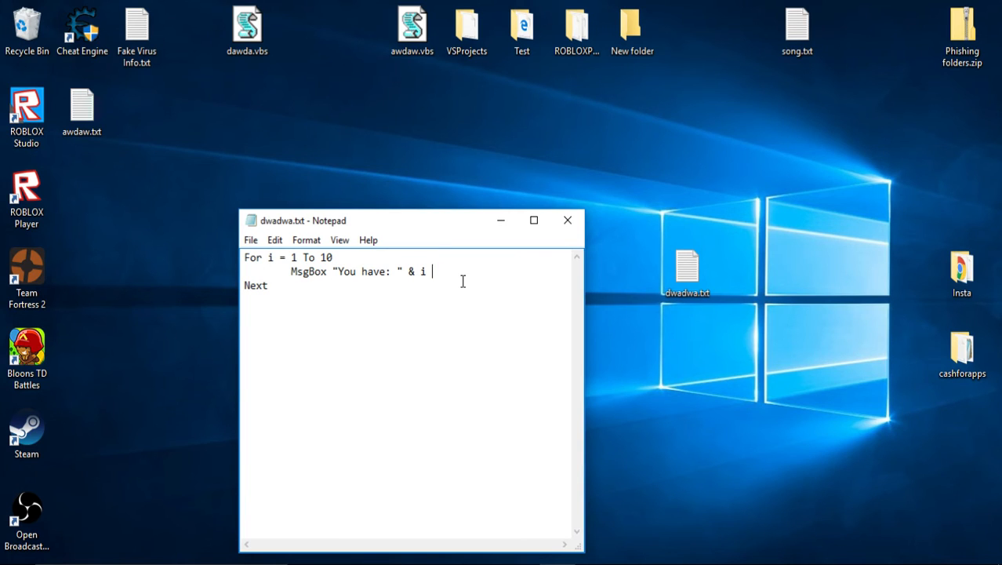
- Finish the message as & " virus!" with one exclamation mark and close Notepad
{"action": "type", "text": "&"}
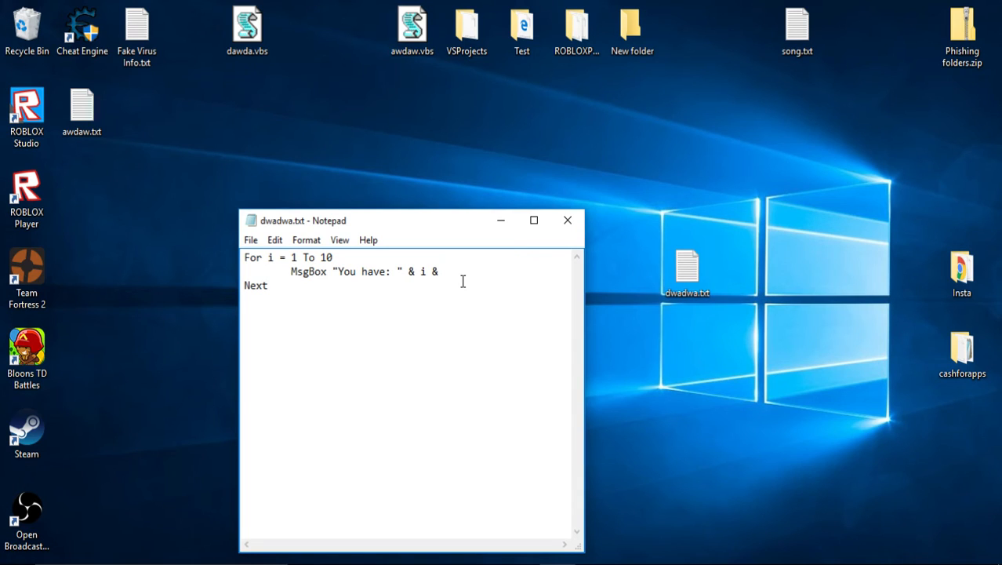
{"action": "type", "text": "\""}
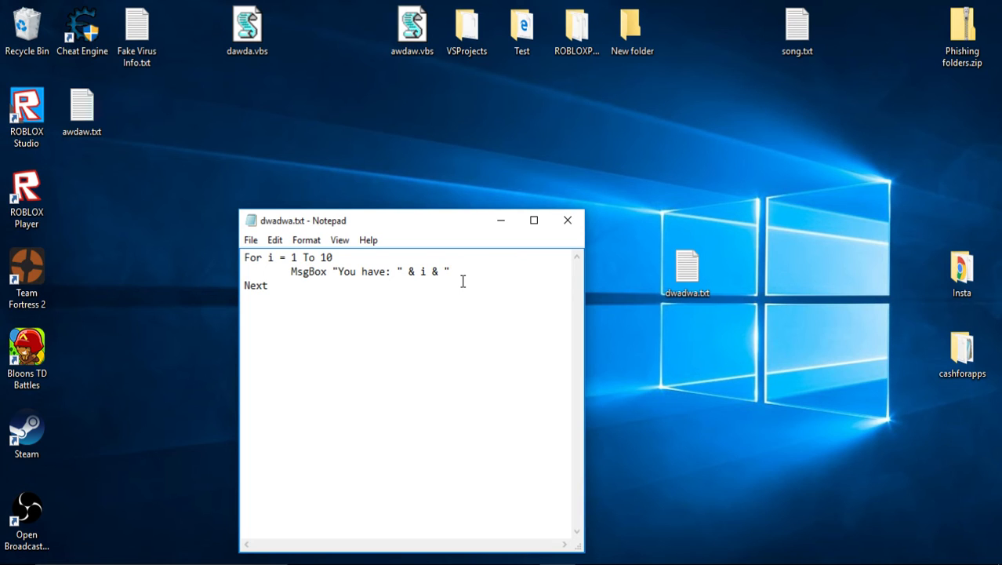
{"action": "type", "text": "vi"}
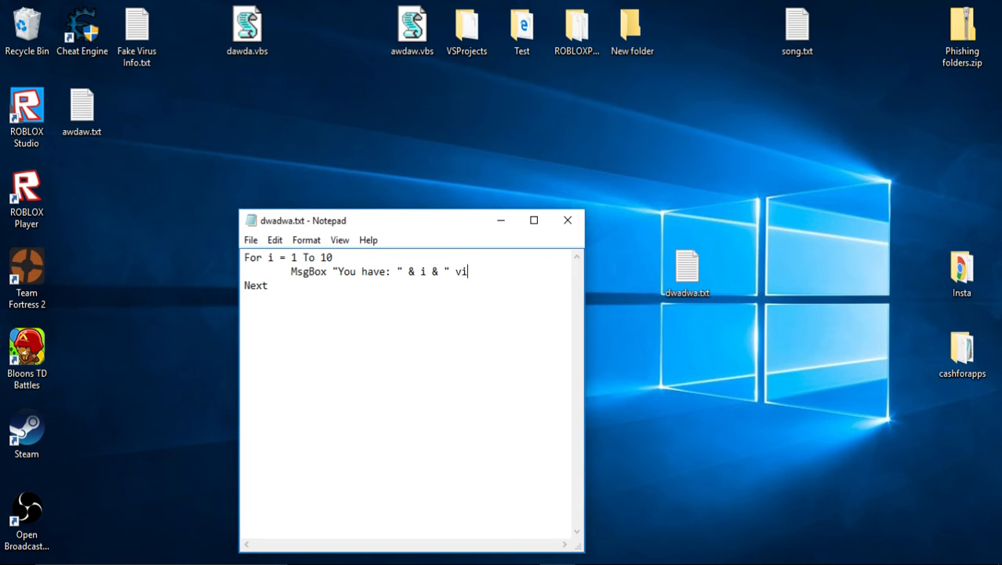
{"action": "type", "text": "rus!"}
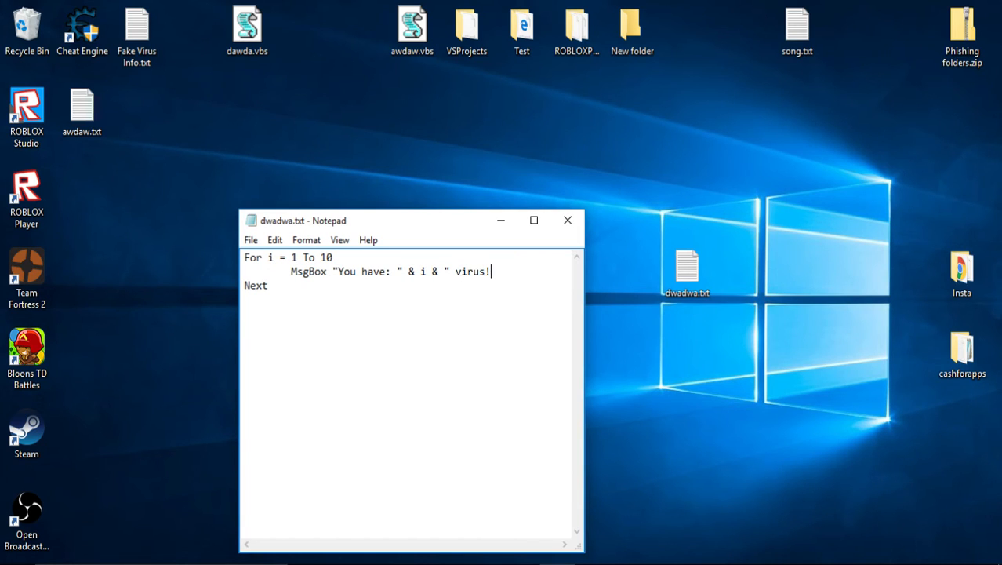
{"action": "mouse_move", "coordinate": [463, 281]}
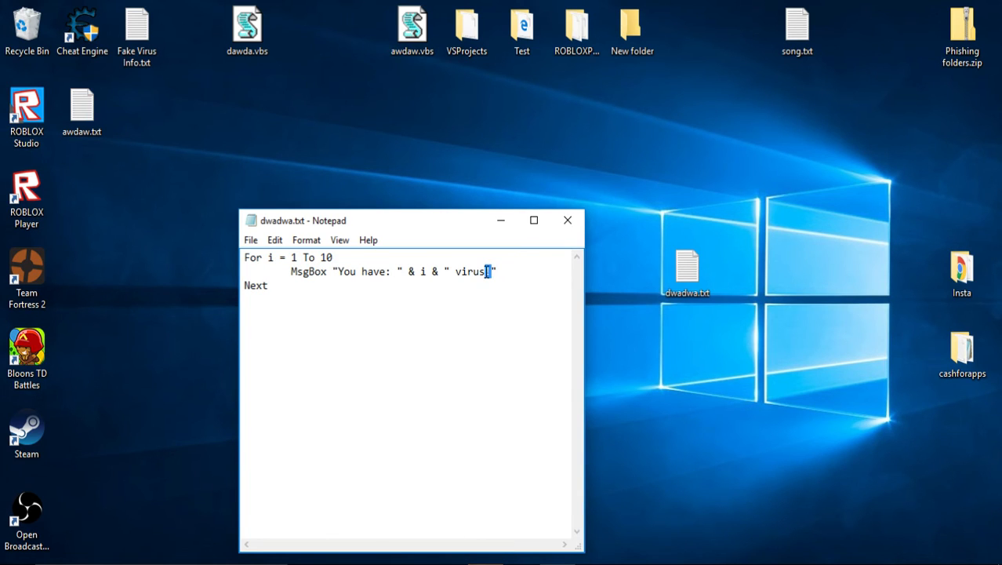
{"action": "type", "text": "!"}
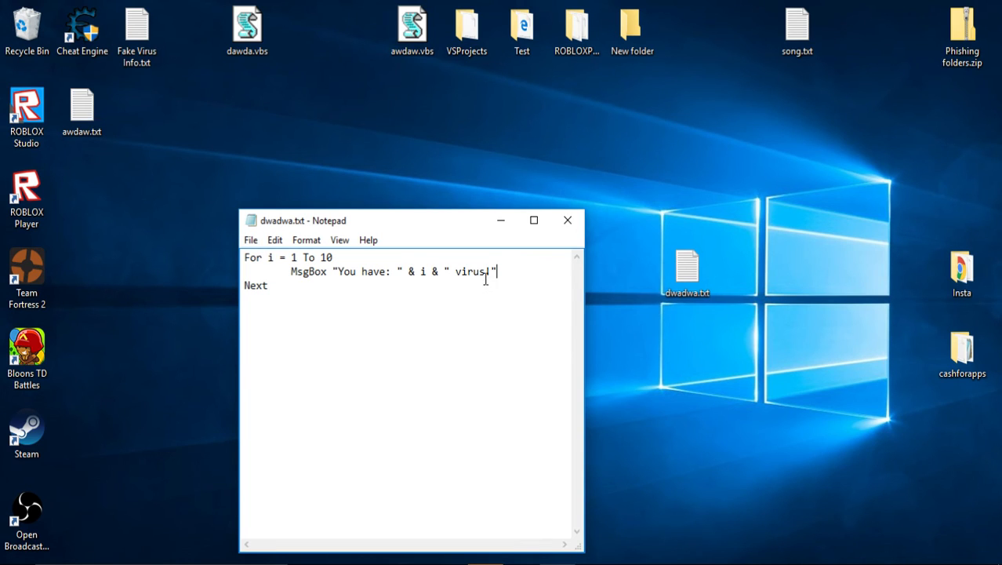
{"action": "key", "text": "Backspace"}
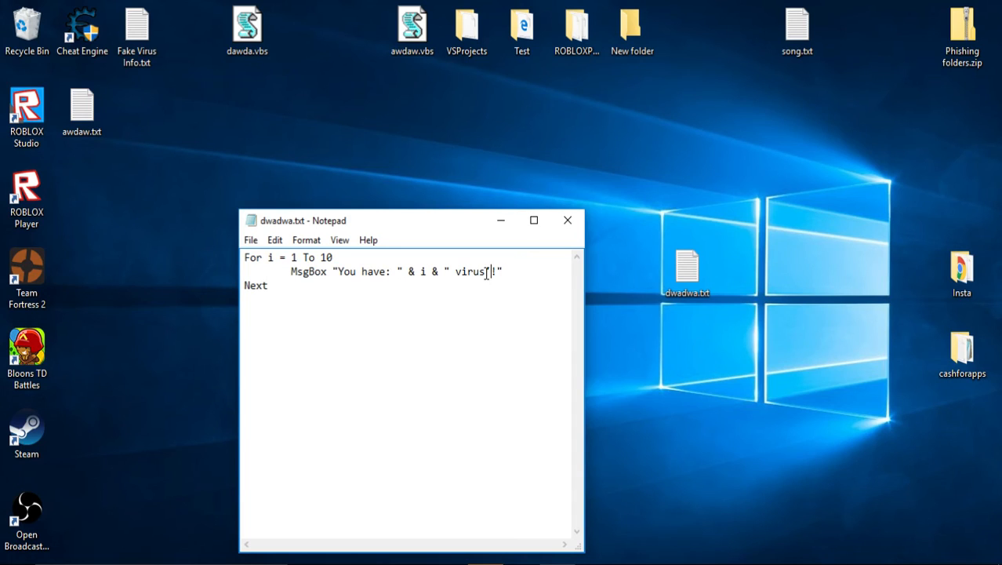
{"action": "left_click", "coordinate": [251, 240]}
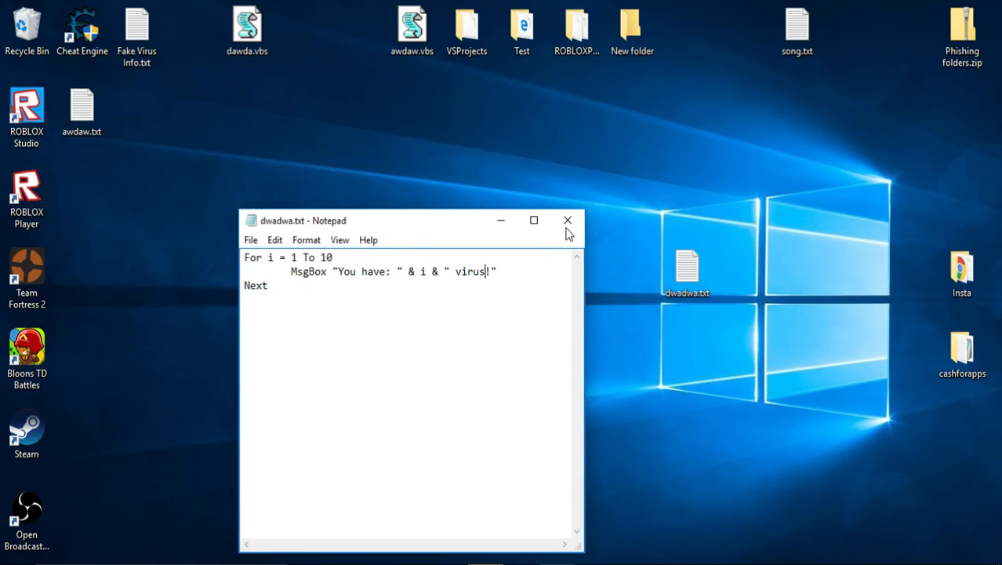
{"action": "left_click", "coordinate": [566, 220]}
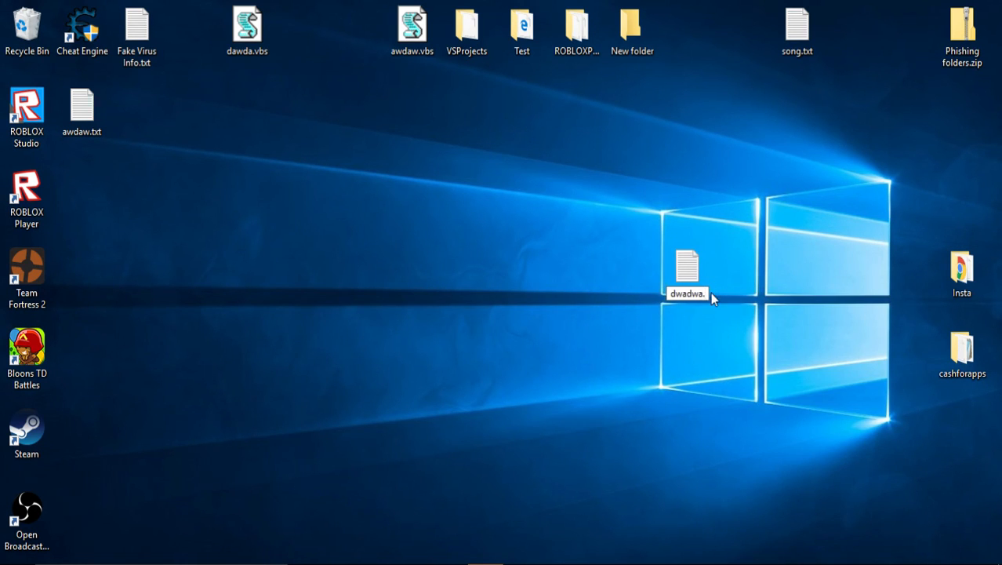
- Rename the file to dwadwa.vbs, run it and acknowledge each 'You have: N virus!' box
{"action": "type", "text": "vbs"}
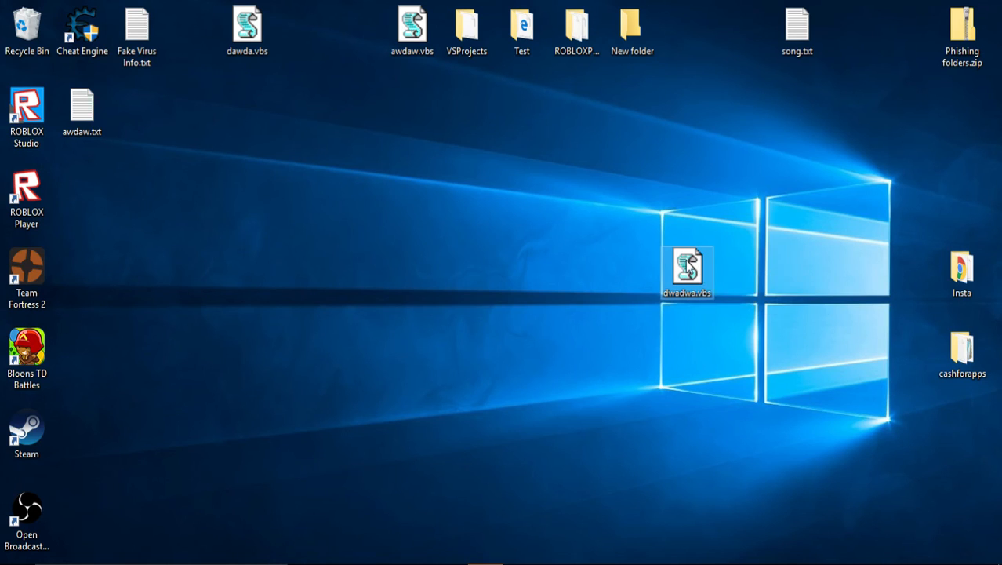
{"action": "double_click", "coordinate": [687, 270]}
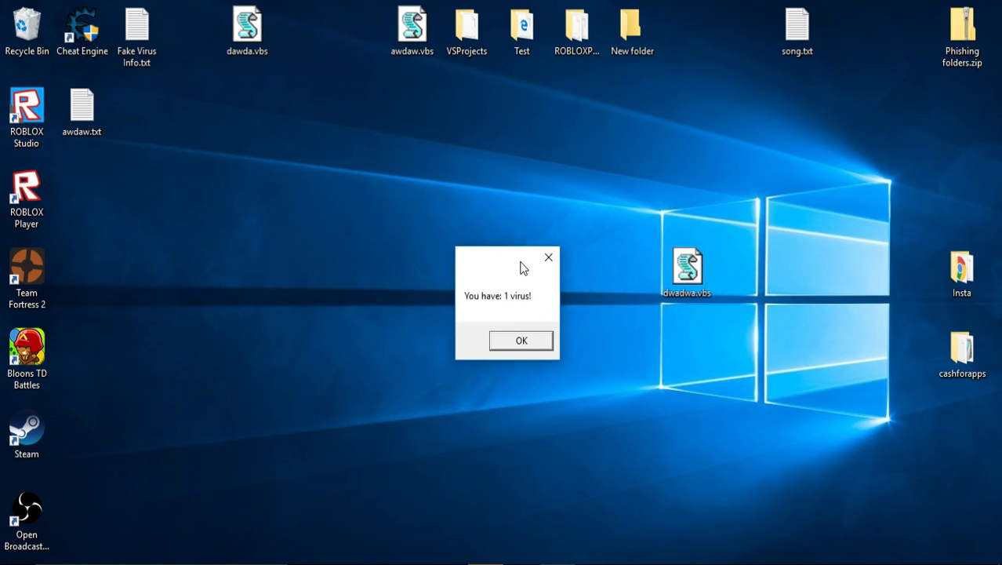
{"action": "left_click", "coordinate": [521, 339]}
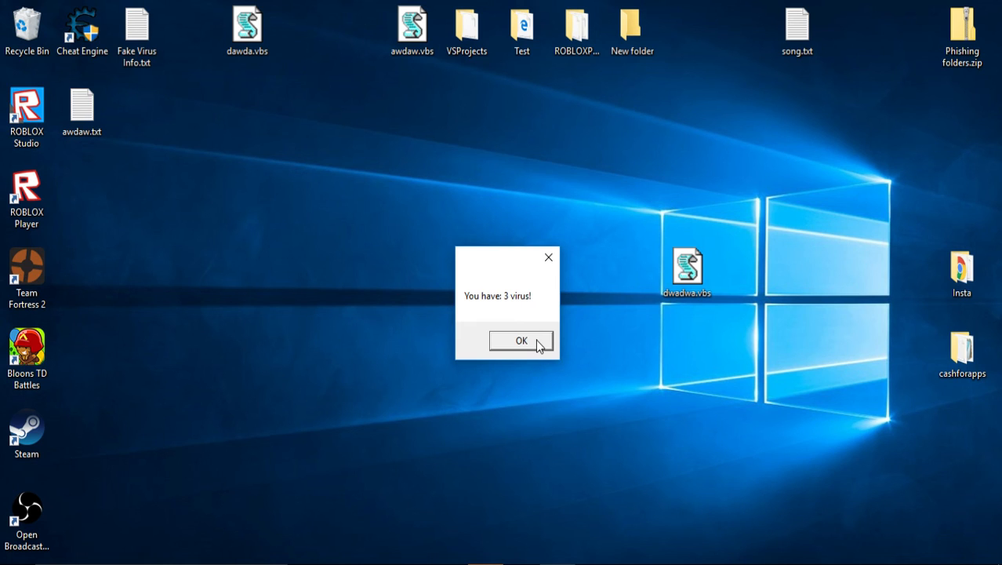
{"action": "left_click", "coordinate": [520, 340]}
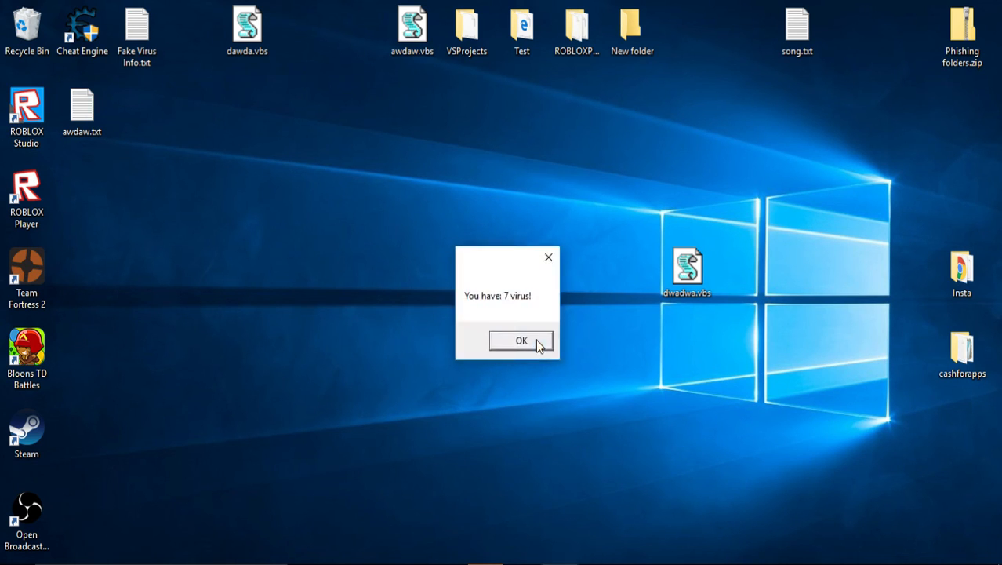
{"action": "left_click", "coordinate": [521, 341]}
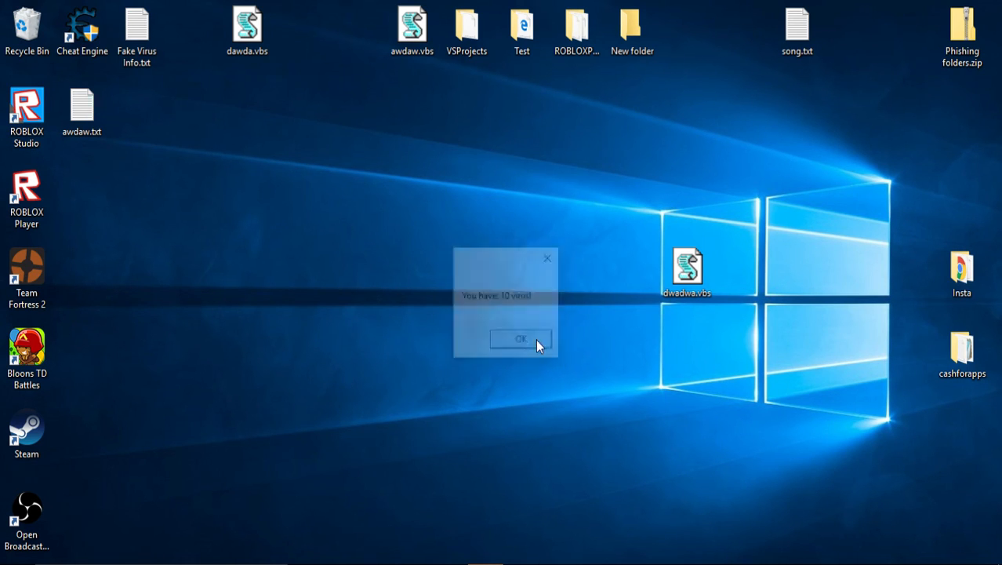
{"action": "right_click", "coordinate": [687, 266]}
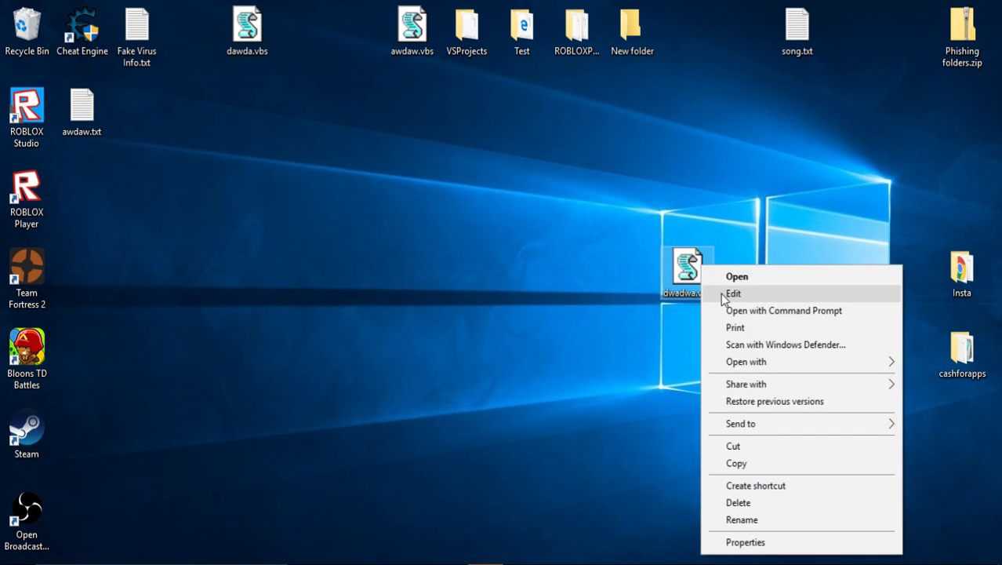
- Edit dwadwa.vbs and change the loop limit from To 10 to To 200
{"action": "left_click", "coordinate": [733, 293]}
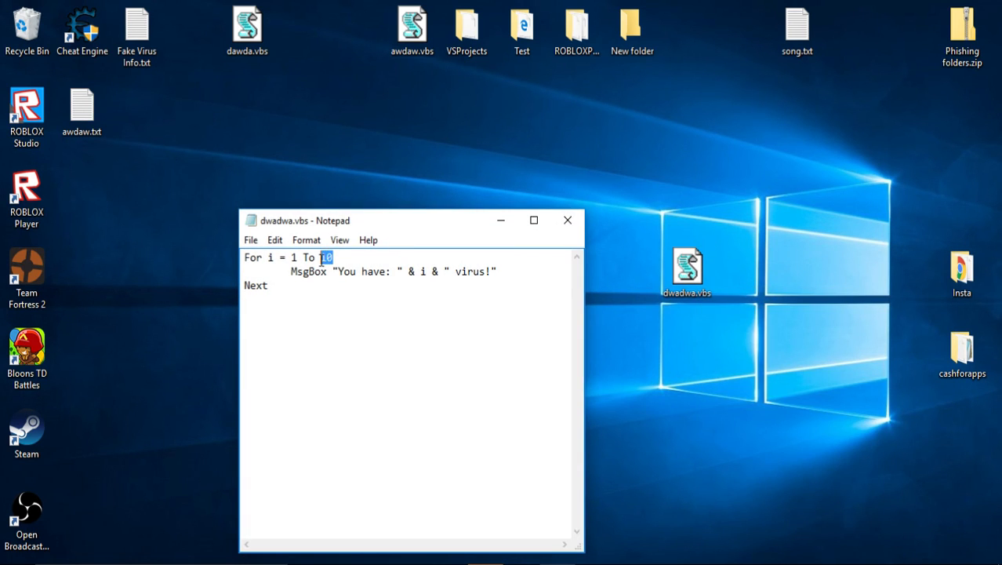
{"action": "left_click", "coordinate": [355, 257]}
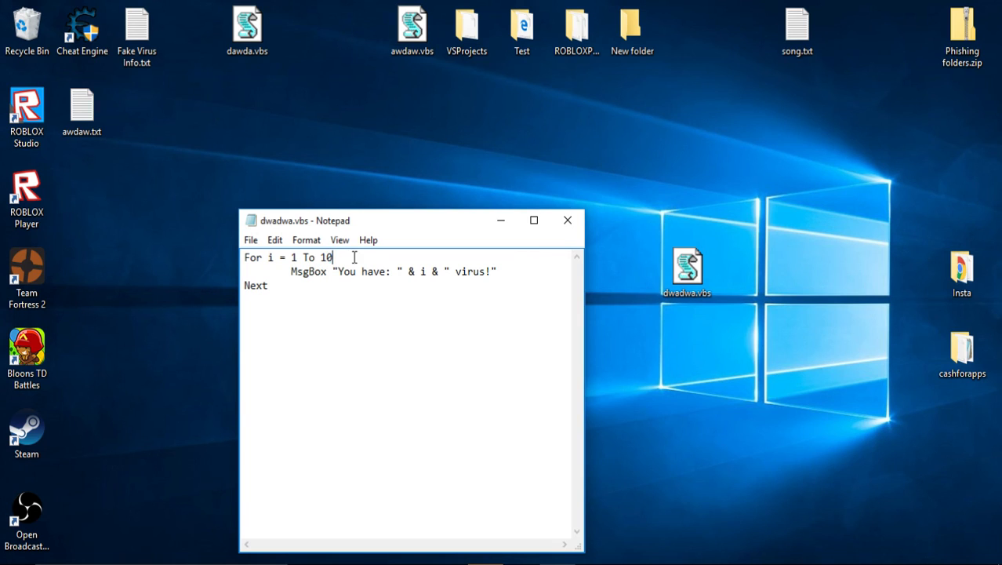
{"action": "mouse_move", "coordinate": [557, 274]}
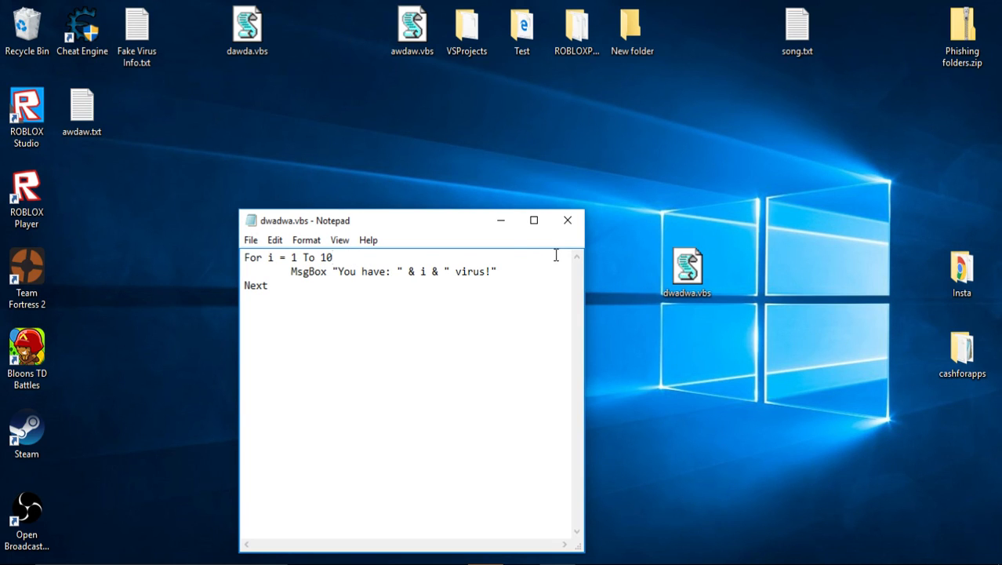
{"action": "type", "text": "00"}
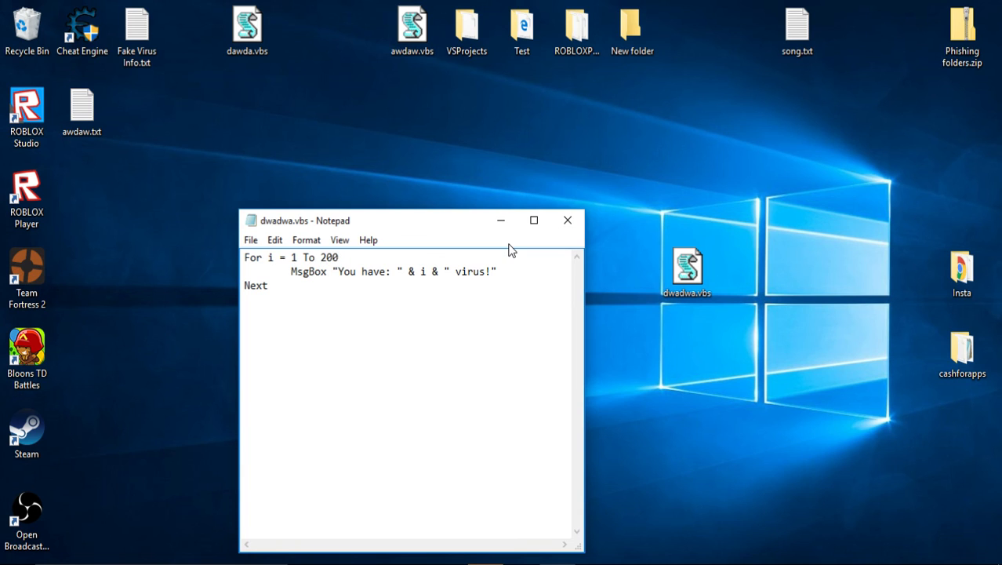
{"action": "mouse_move", "coordinate": [568, 220]}
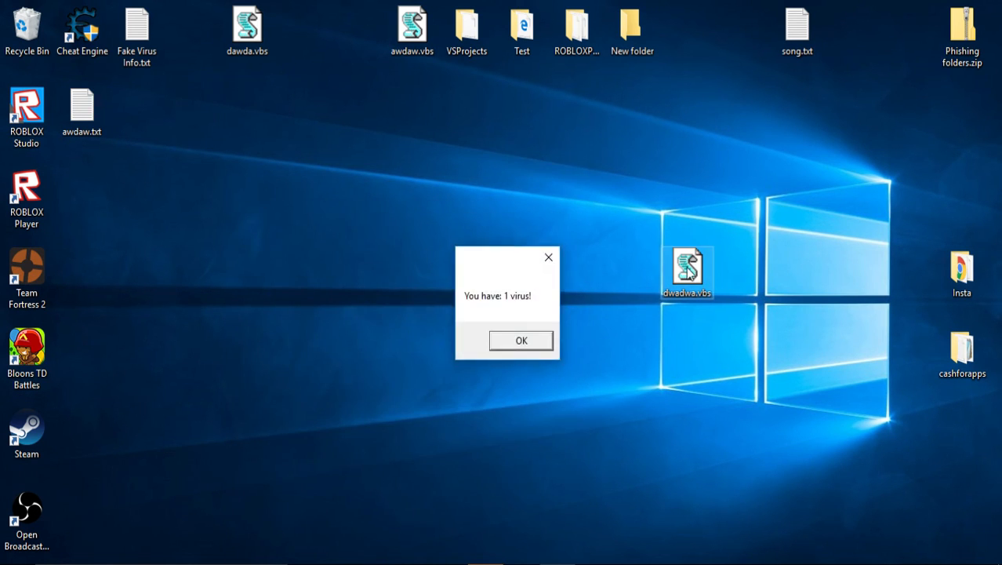
- Dismiss the script's virus message boxes to clear the desktop
{"action": "left_click", "coordinate": [520, 339]}
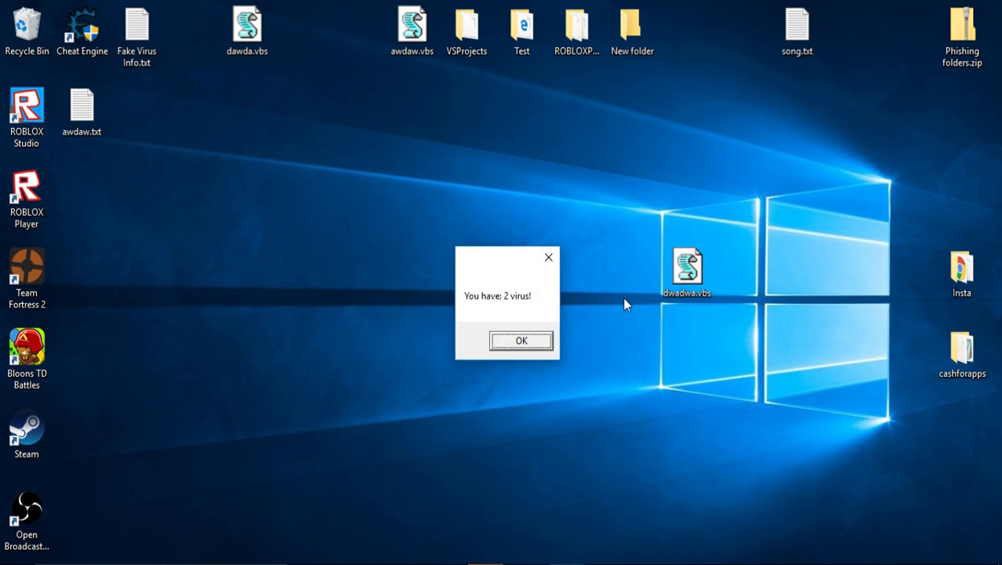
{"action": "left_click", "coordinate": [521, 339]}
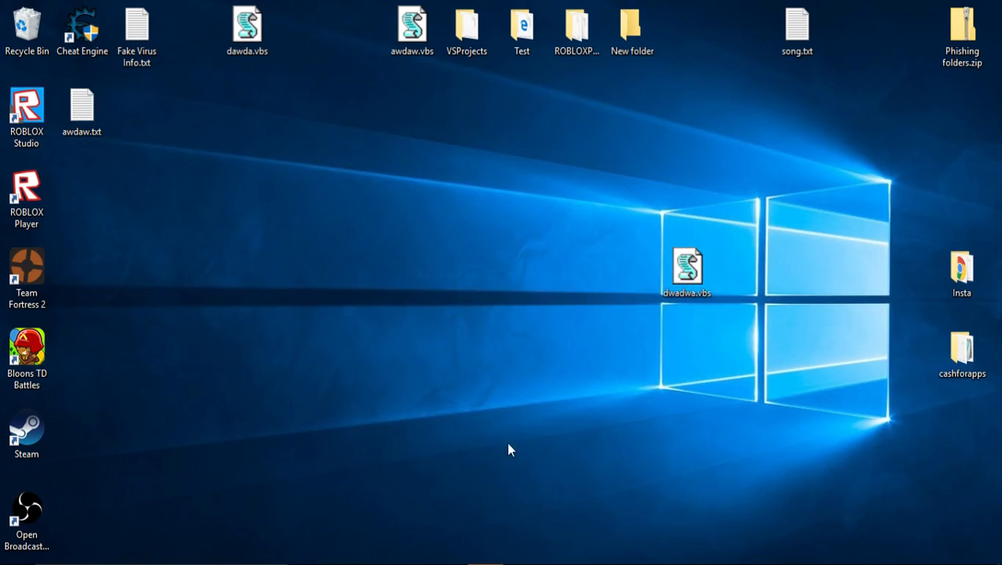
{"action": "mouse_move", "coordinate": [546, 266]}
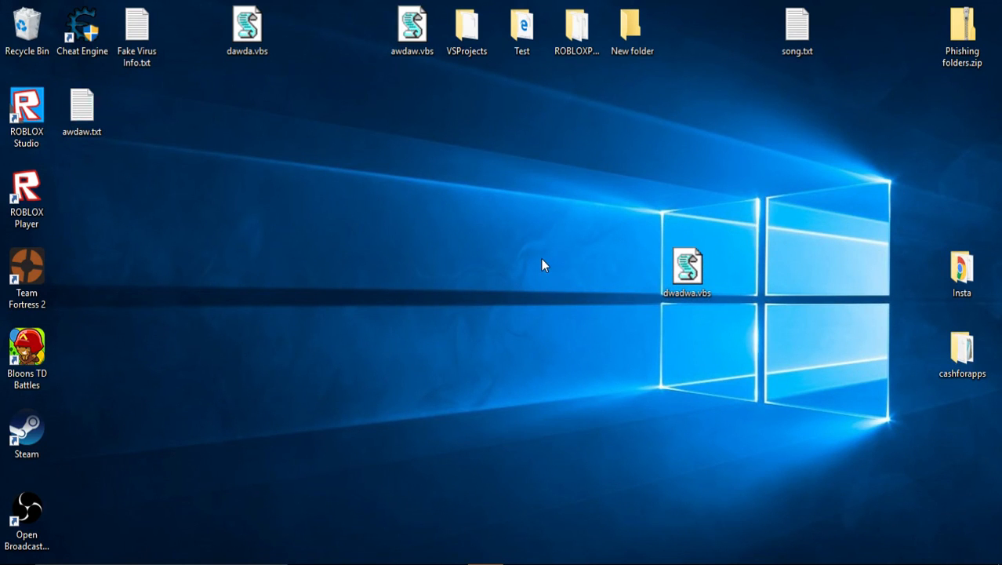